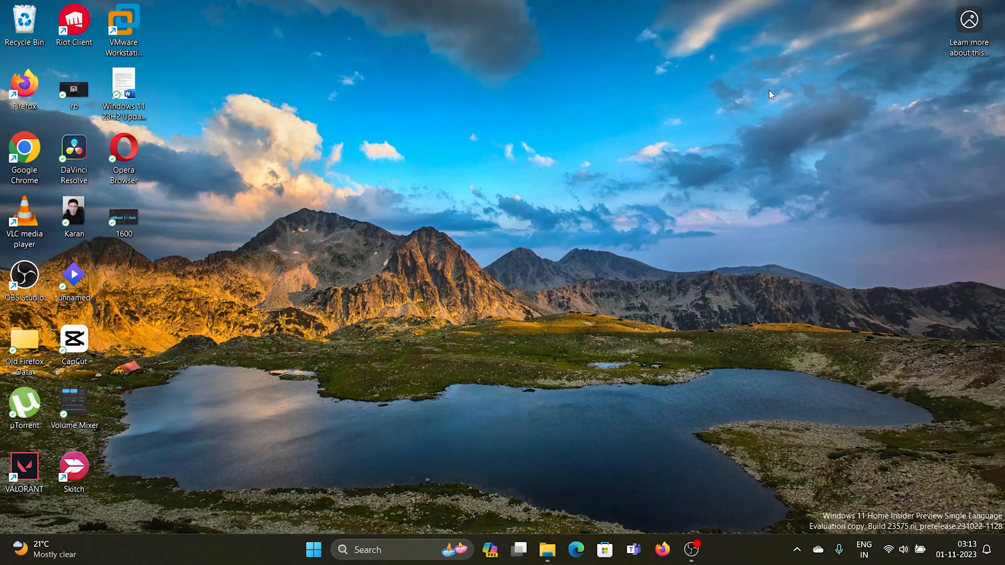
mouse_move(760, 110)
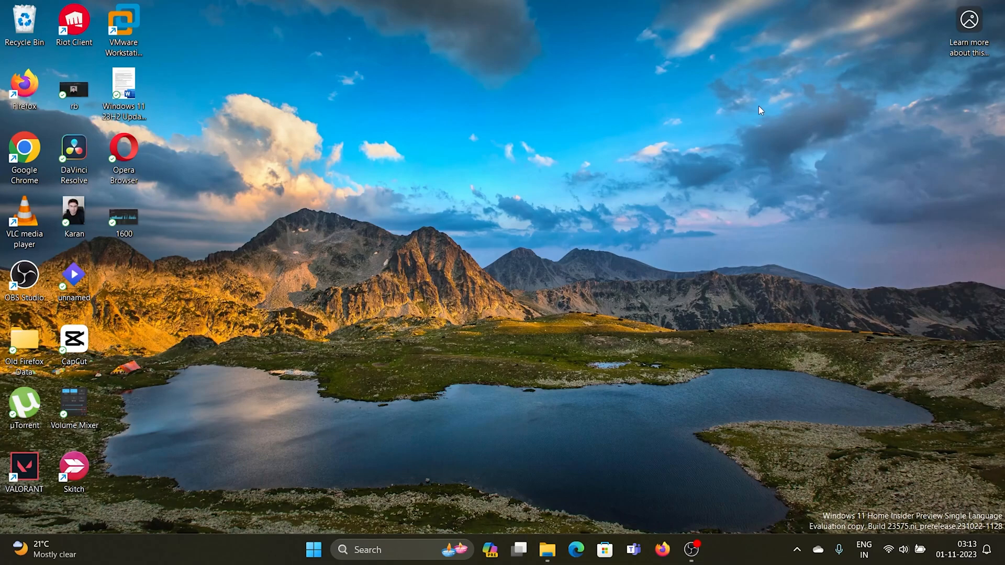
mouse_move(756, 119)
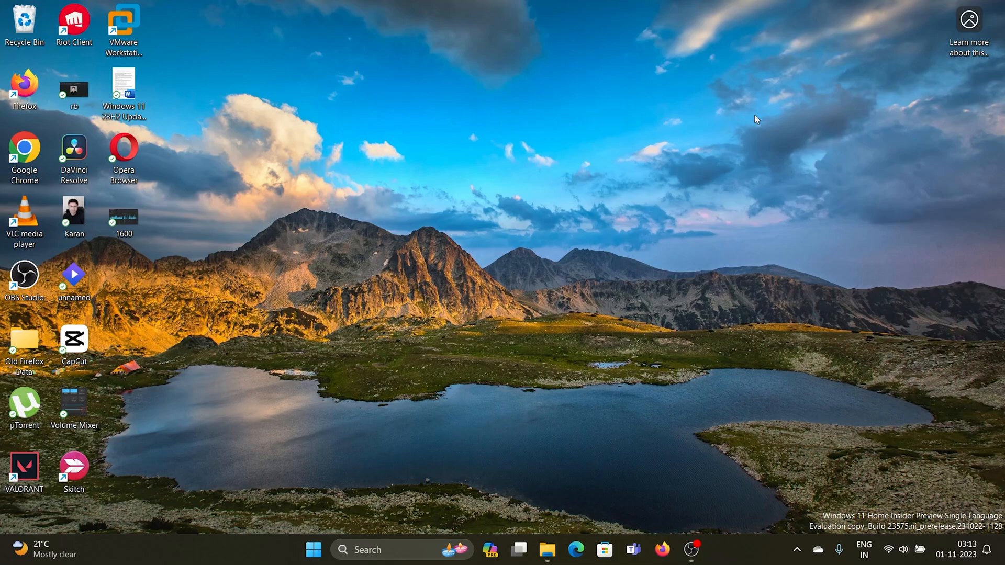
mouse_move(718, 181)
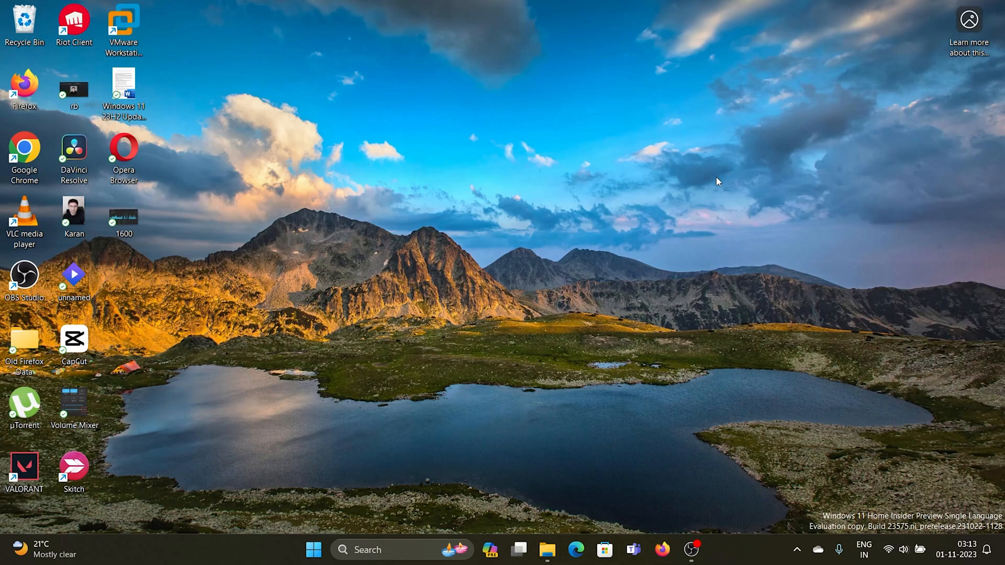
mouse_move(507, 493)
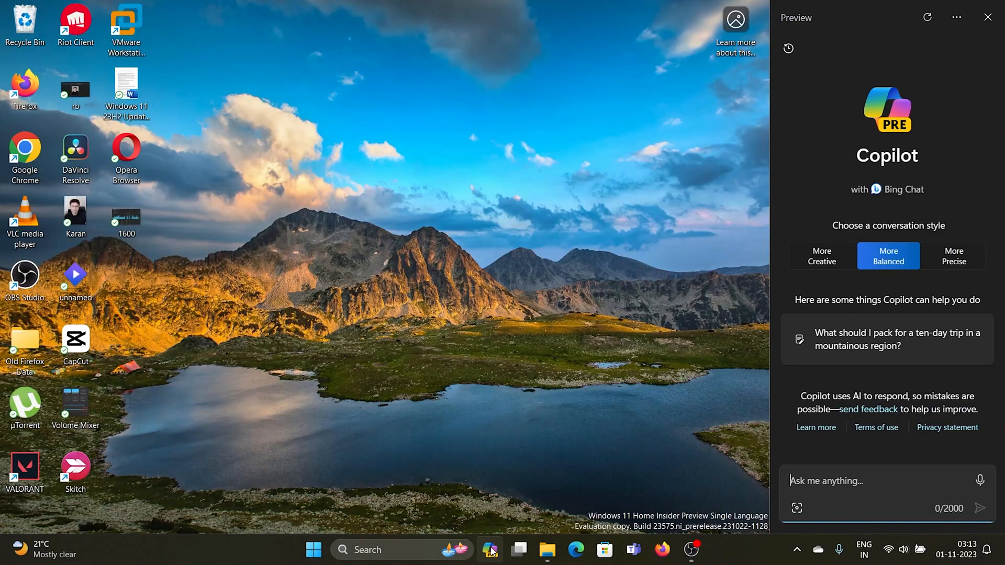
mouse_move(873, 242)
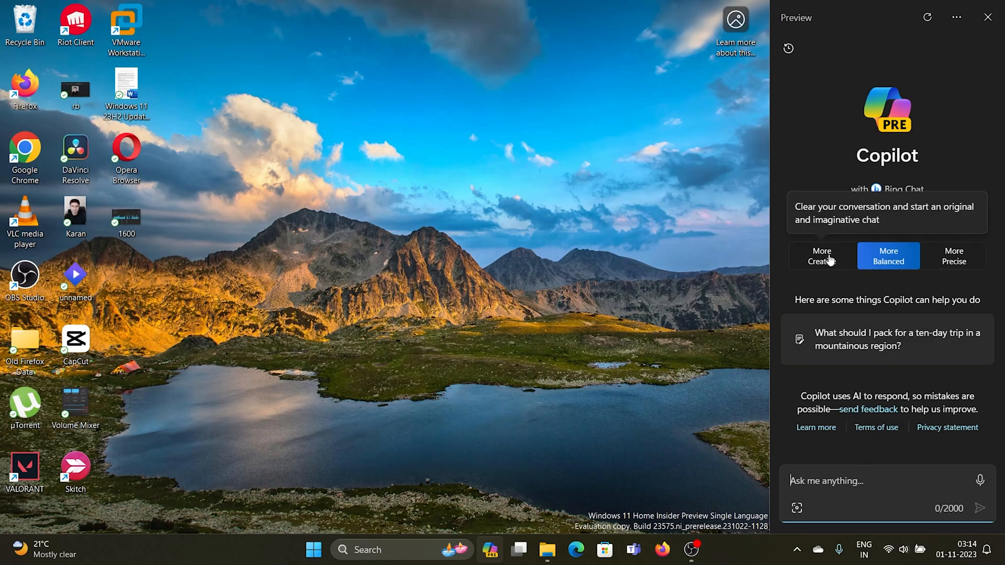
- Switch Copilot to the More Creative style and ask 'who am i'
click(954, 256)
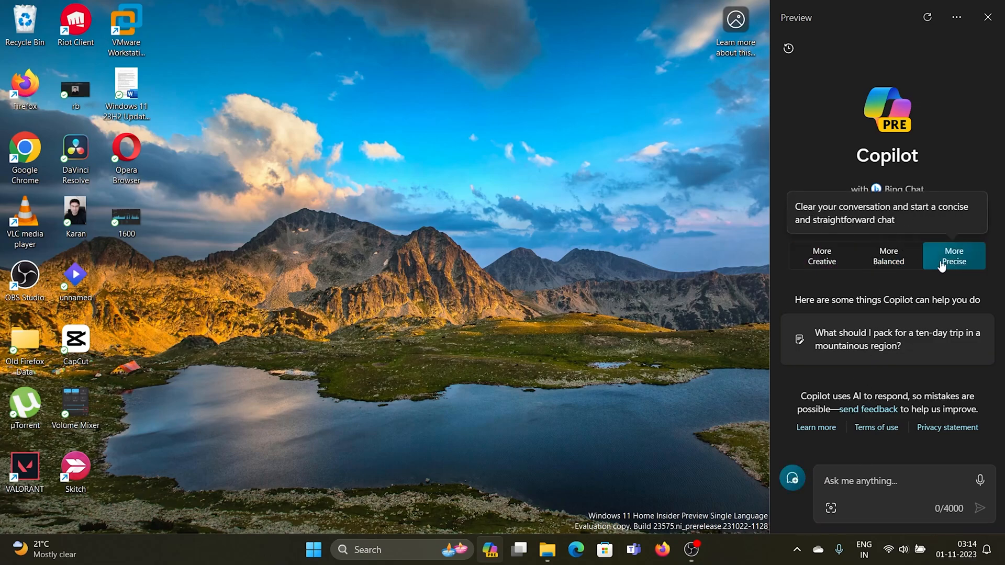
click(821, 256)
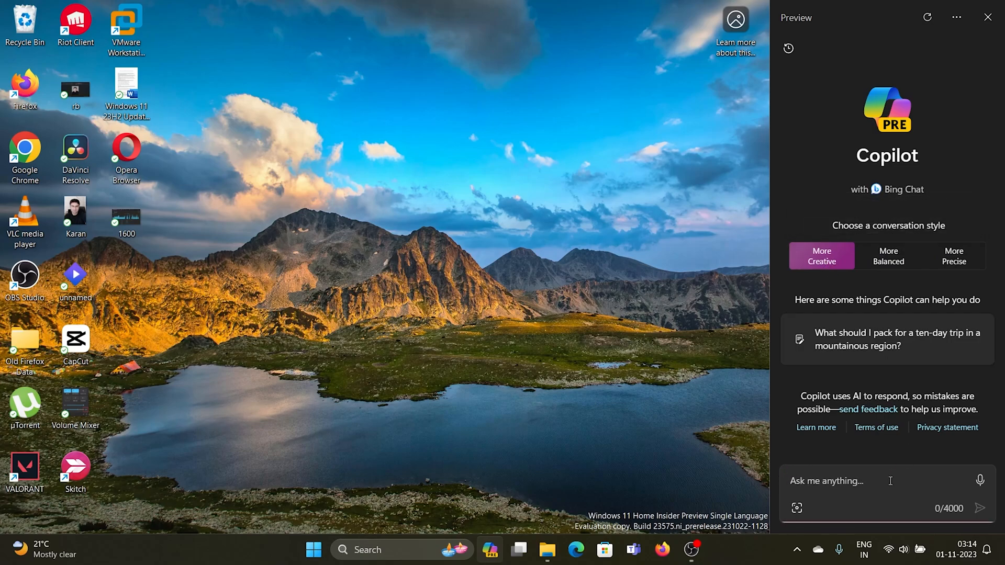
text(wh)
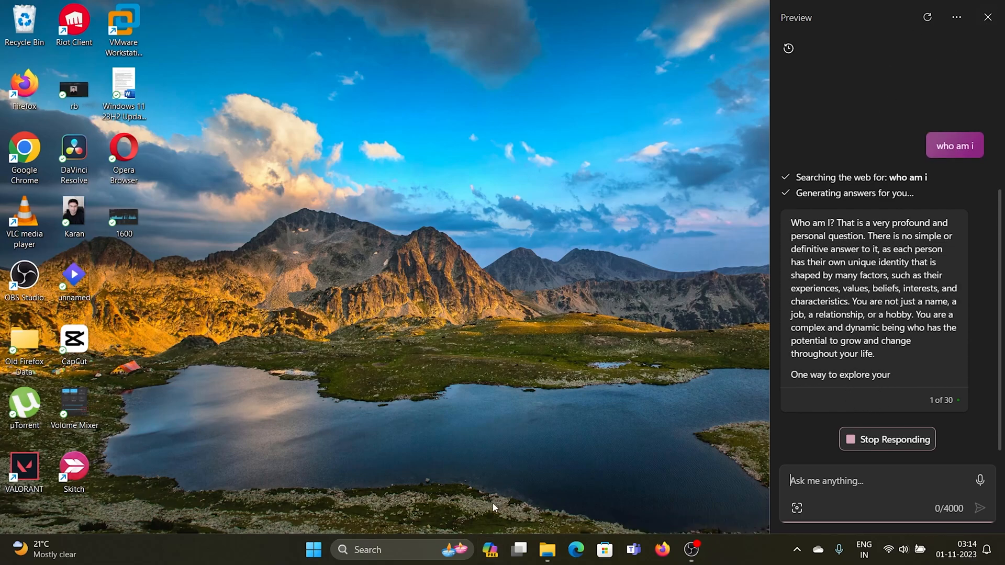
right_click(743, 550)
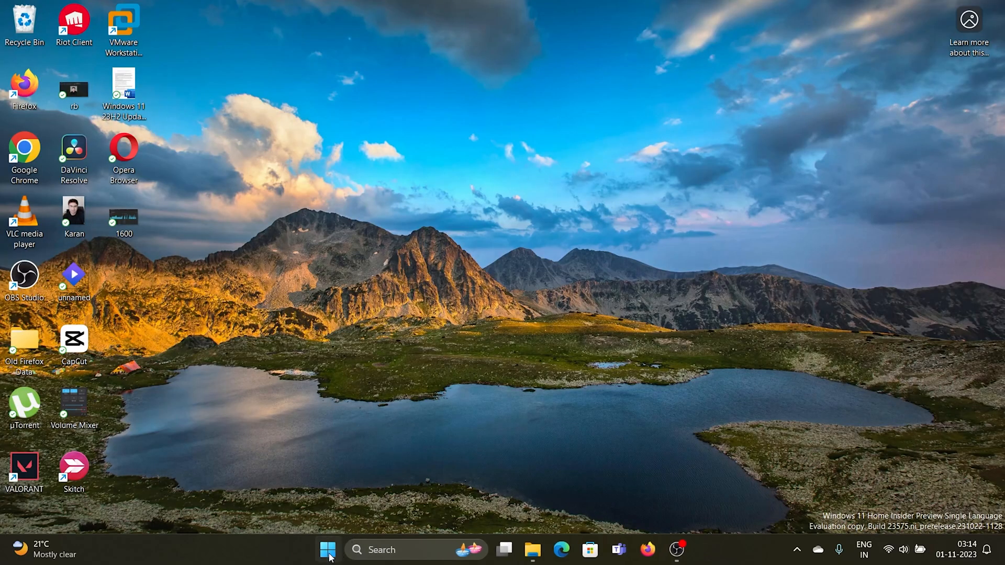
- Reach Settings from the Start quick-links menu and apply the first Windows theme under Personalize your device
right_click(328, 550)
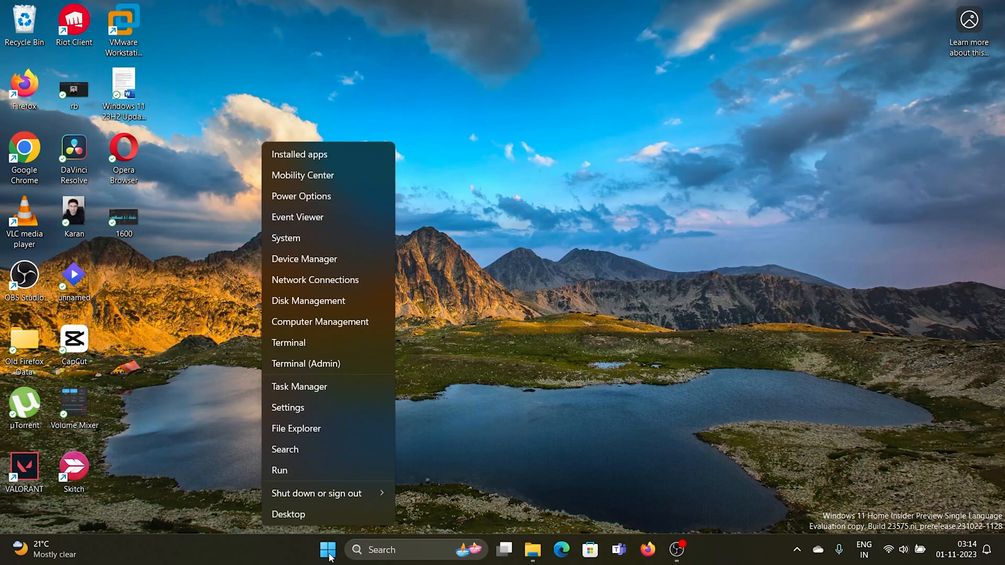
click(287, 407)
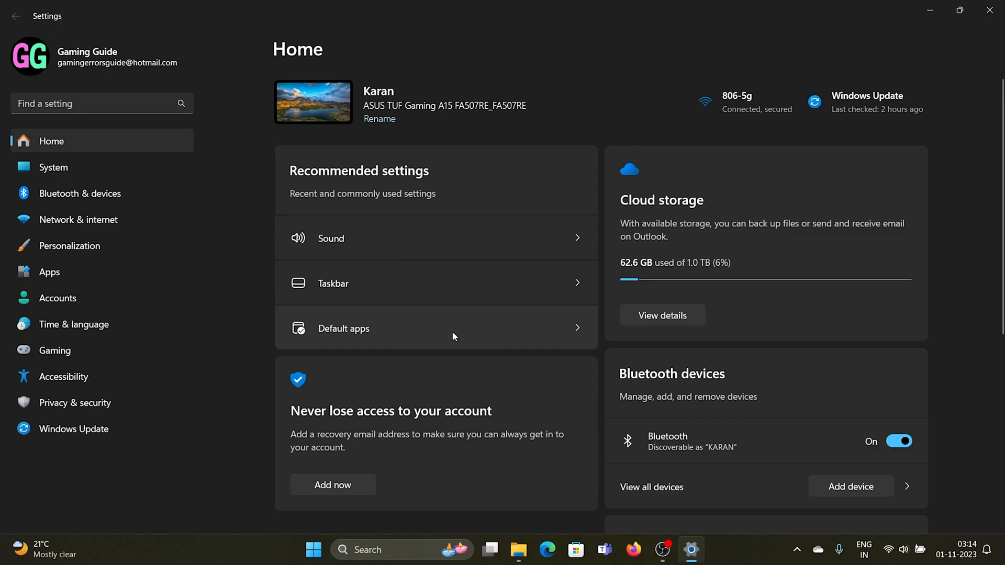
scroll(down, 3)
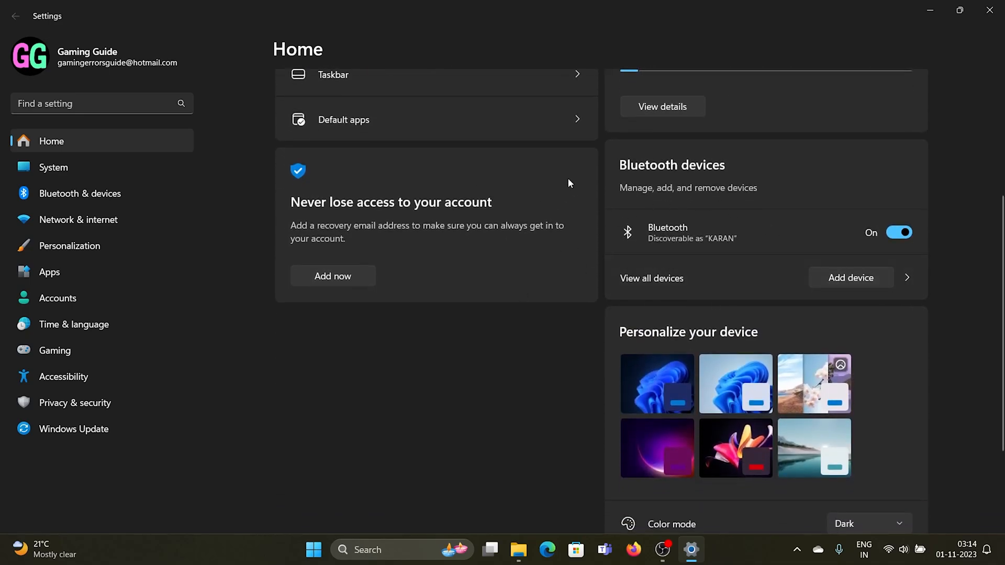
mouse_move(725, 396)
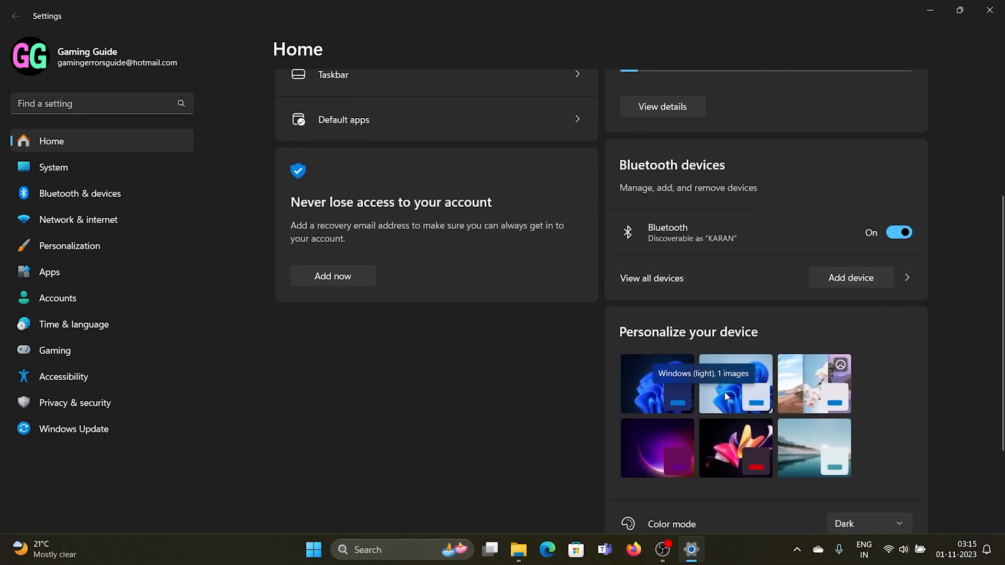
mouse_move(656, 391)
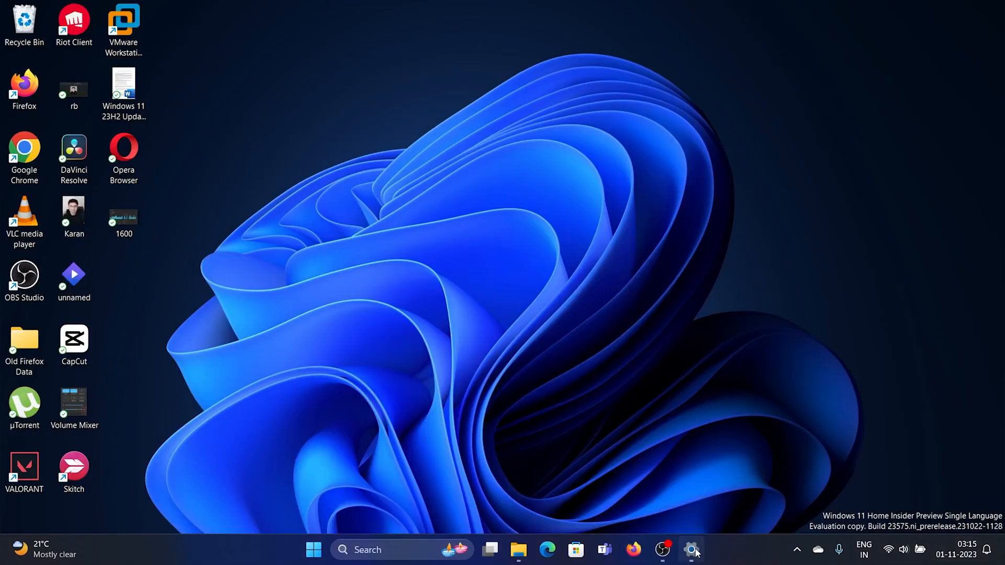
click(691, 549)
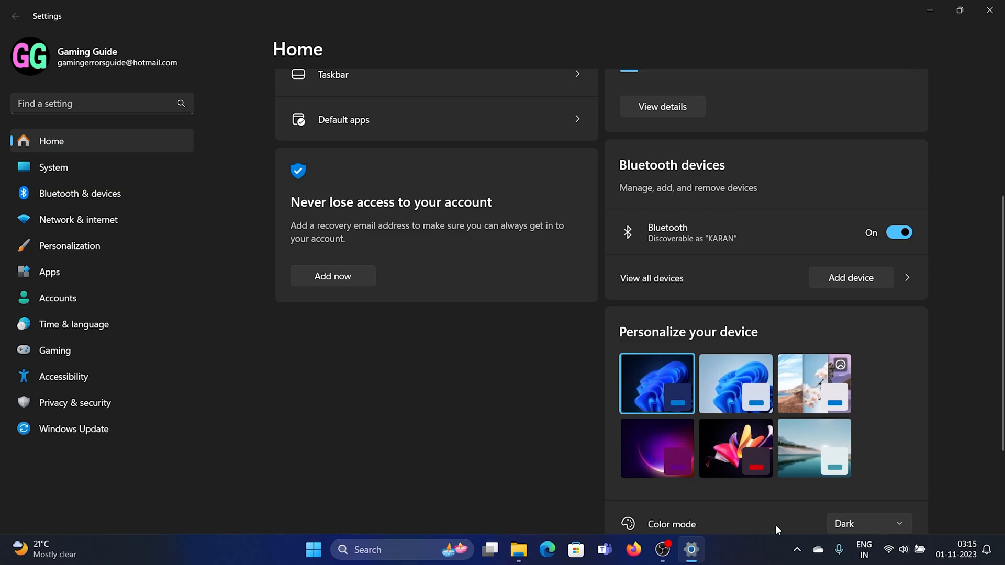
click(890, 549)
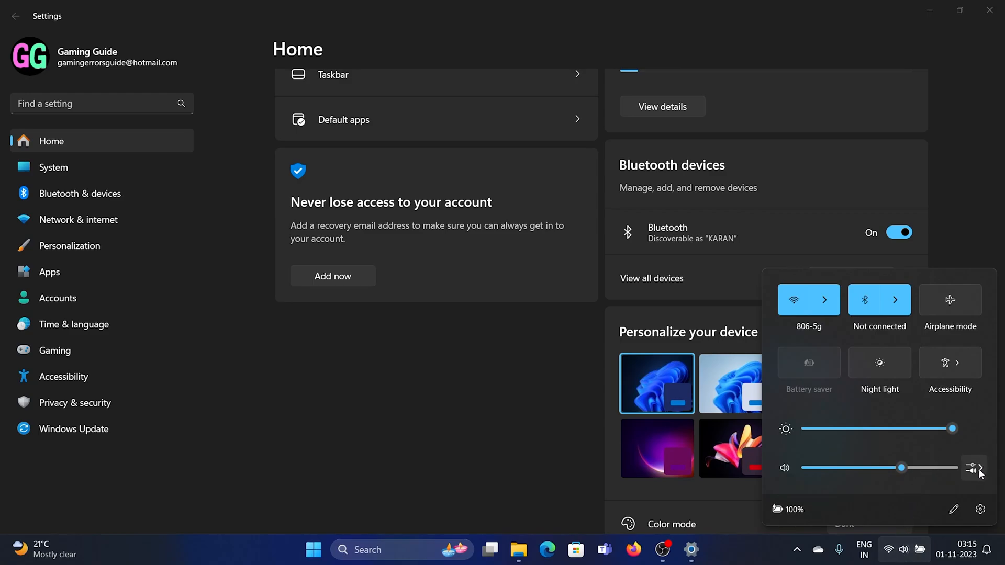
- Show the sound output page with spatial sound options and adjust an app slider in the volume mixer
click(972, 467)
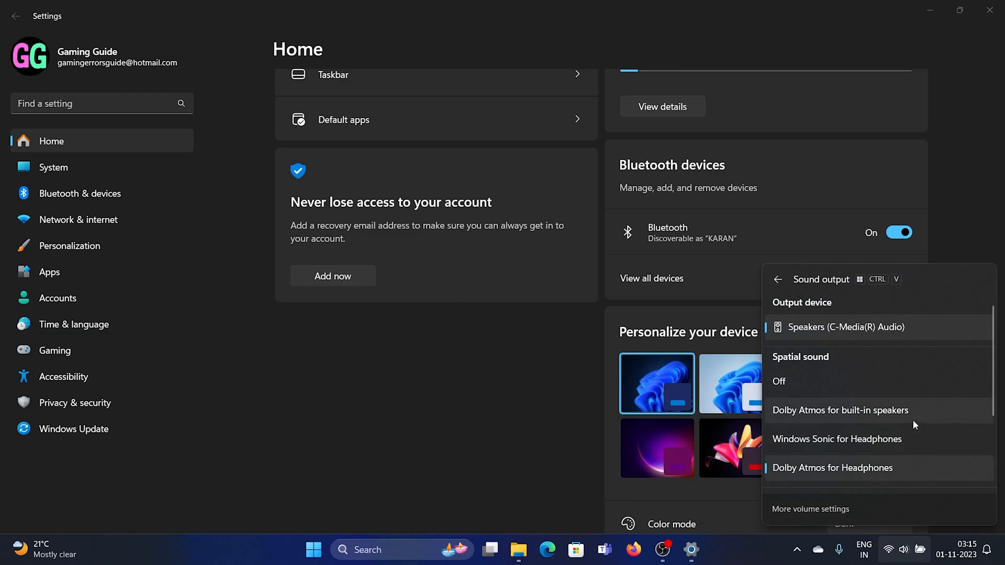
scroll(down, 3)
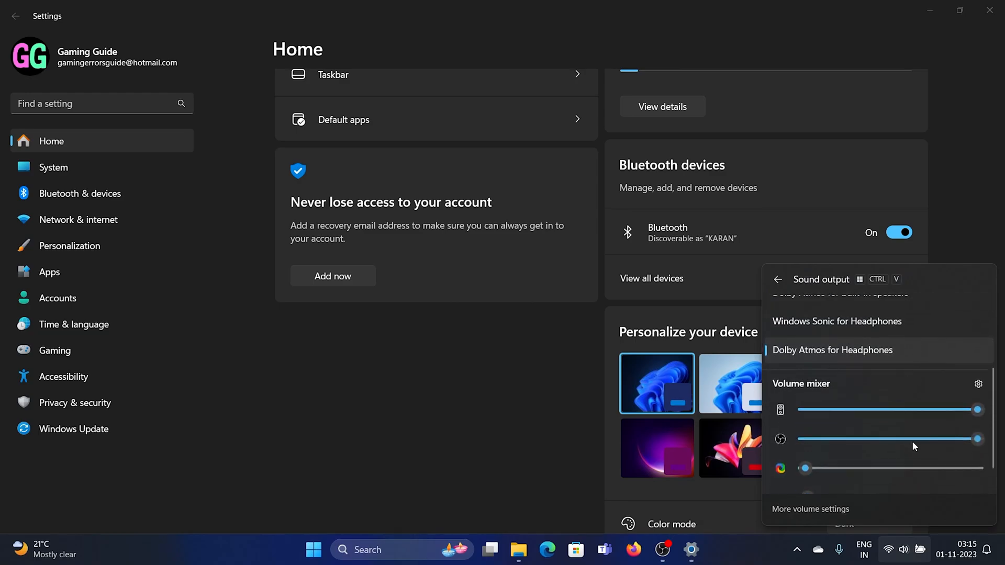
scroll(down, 3)
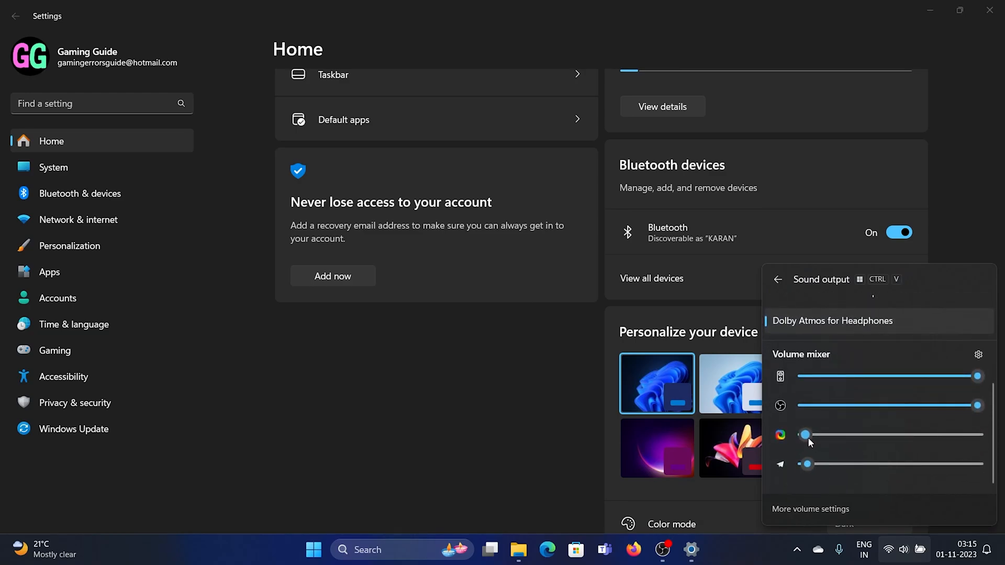
click(778, 279)
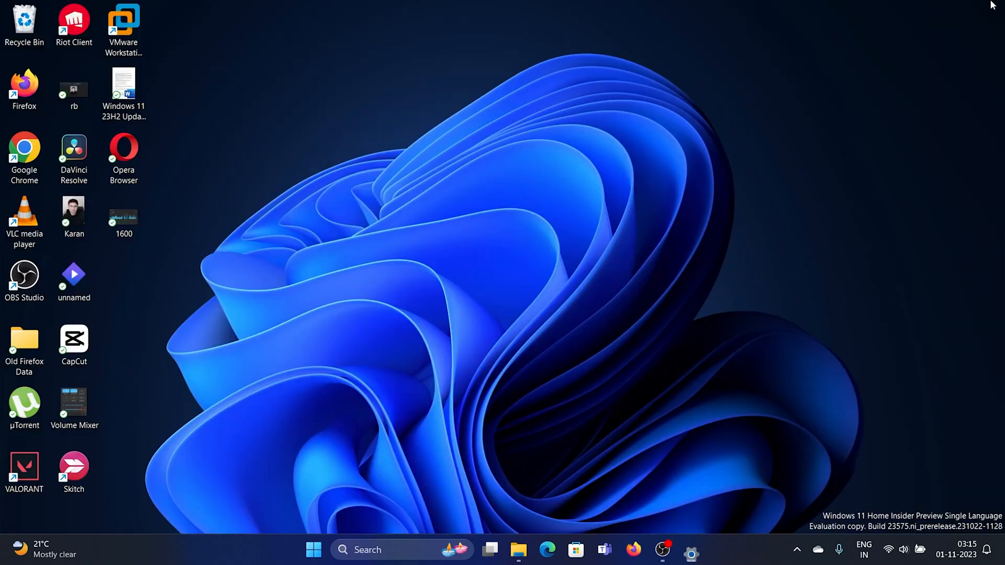
click(384, 550)
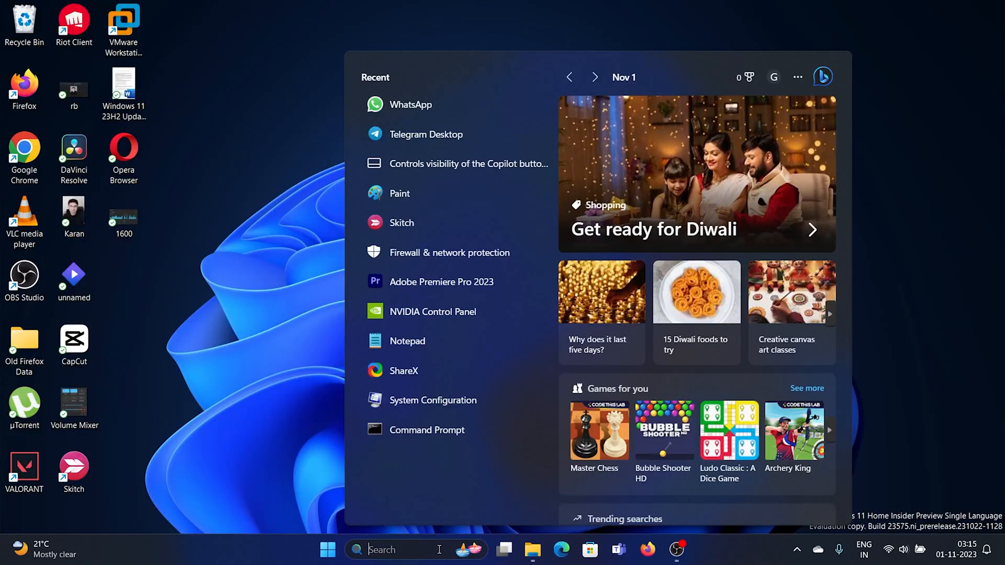
text(paint)
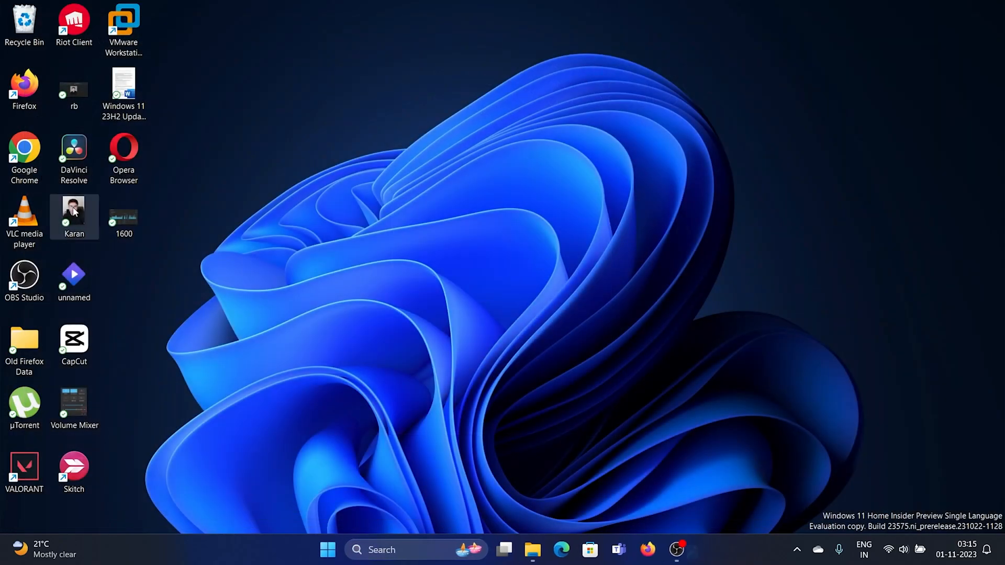
double_click(73, 217)
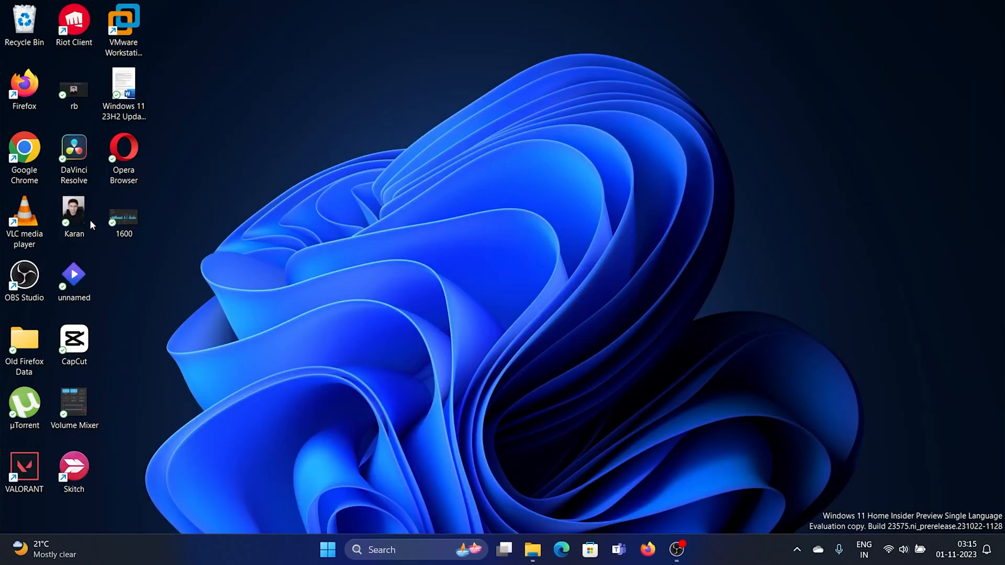
mouse_move(320, 213)
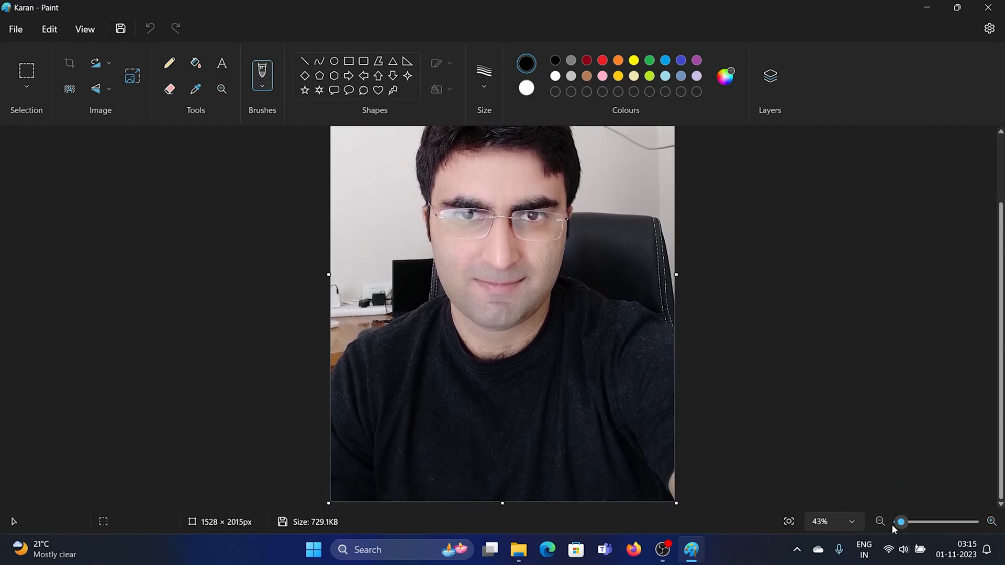
- Resize the photo view and remove the background around the person with Remove background
drag(902, 522, 902, 521)
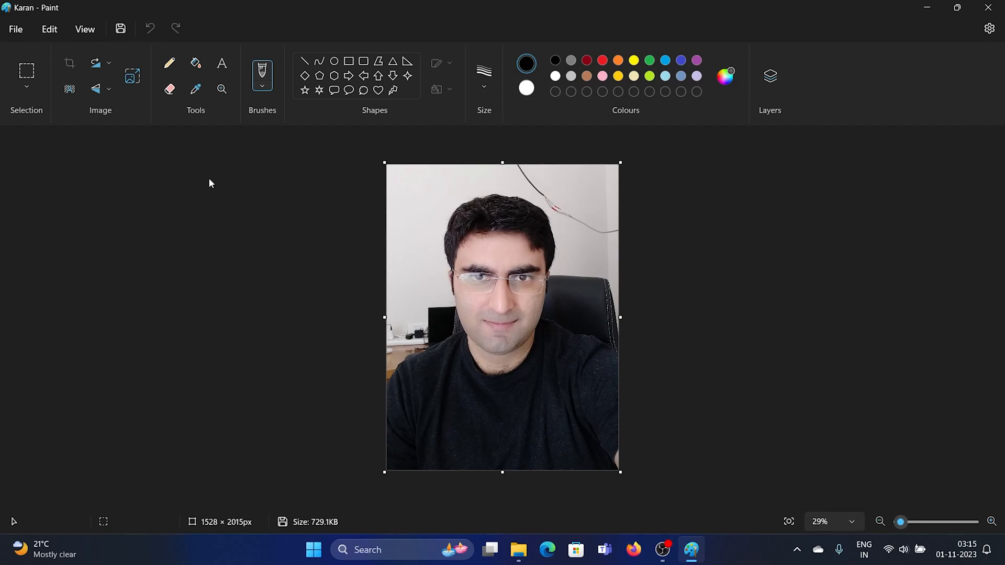
mouse_move(299, 191)
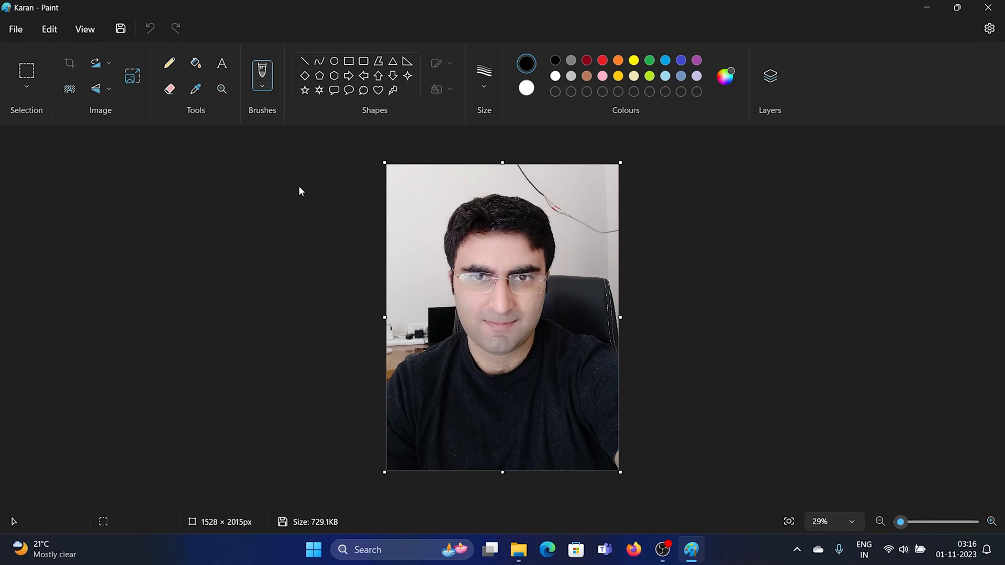
mouse_move(69, 88)
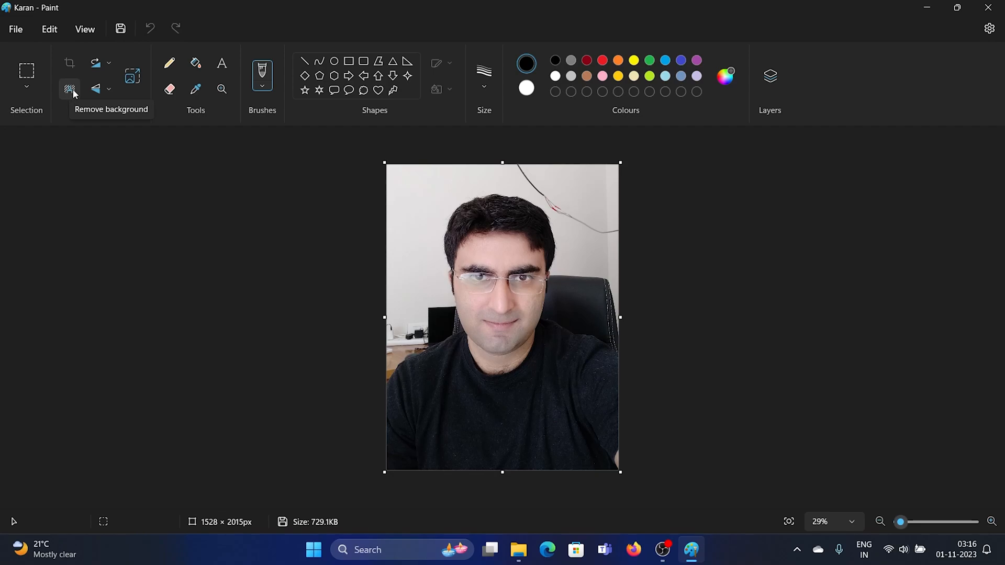
click(69, 88)
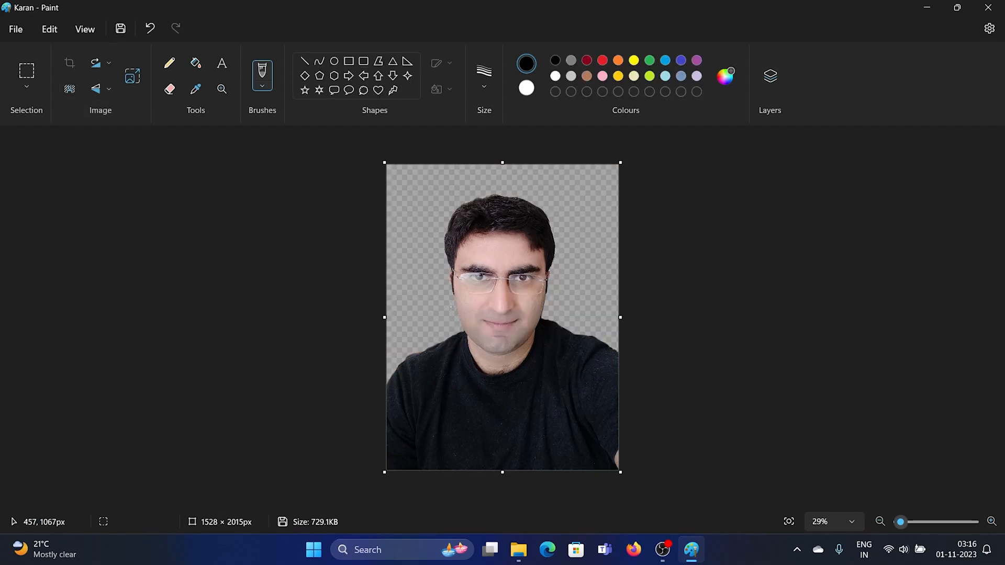
mouse_move(555, 375)
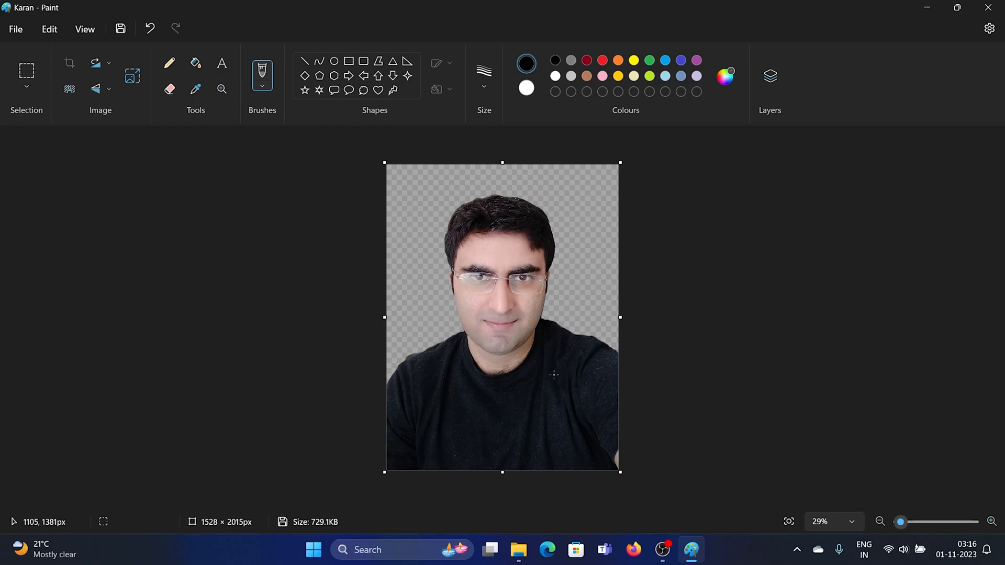
mouse_move(513, 340)
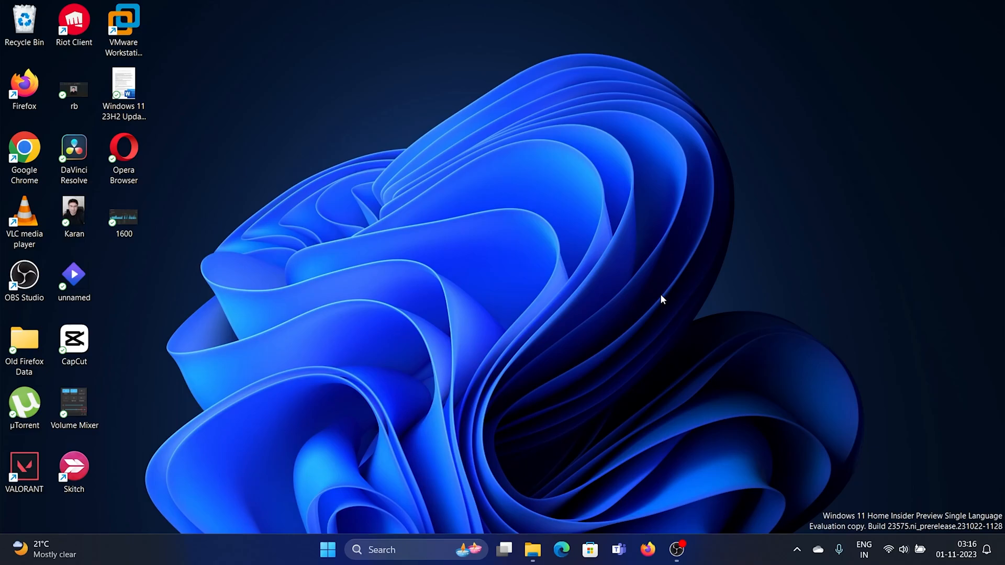
mouse_move(746, 332)
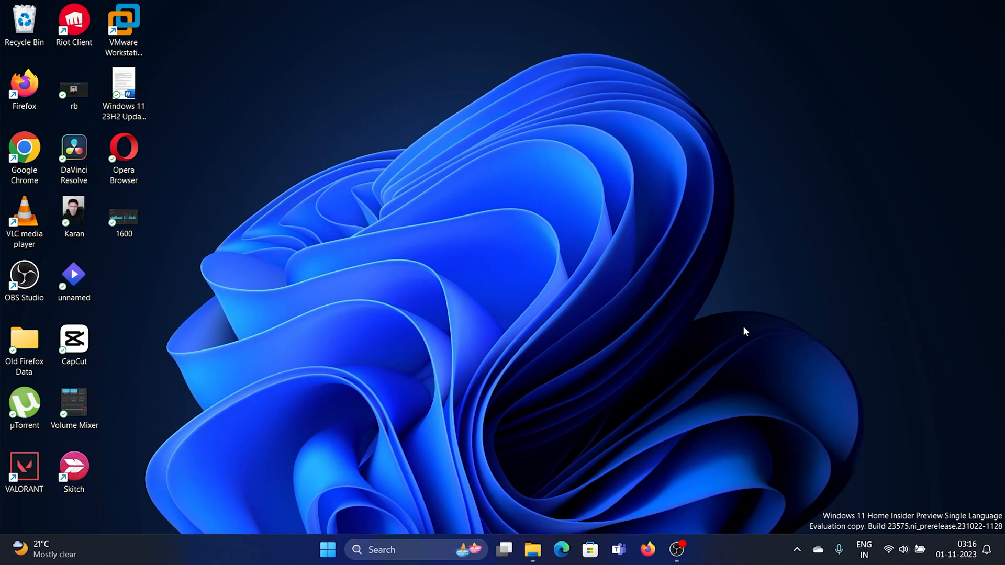
mouse_move(533, 550)
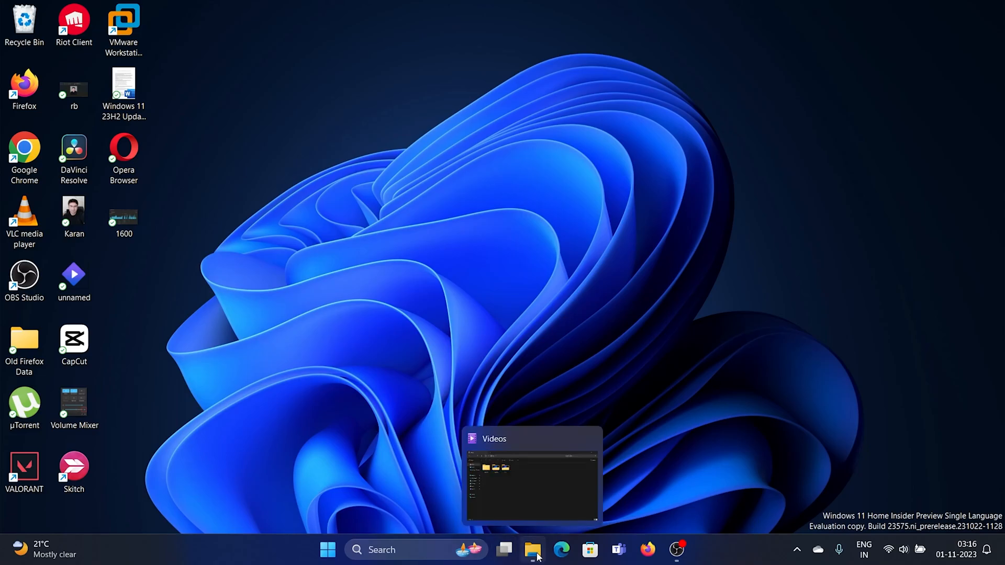
- Reach File Explorer Home, peek at the file type filter list and select the Karan photo in Recent
click(533, 550)
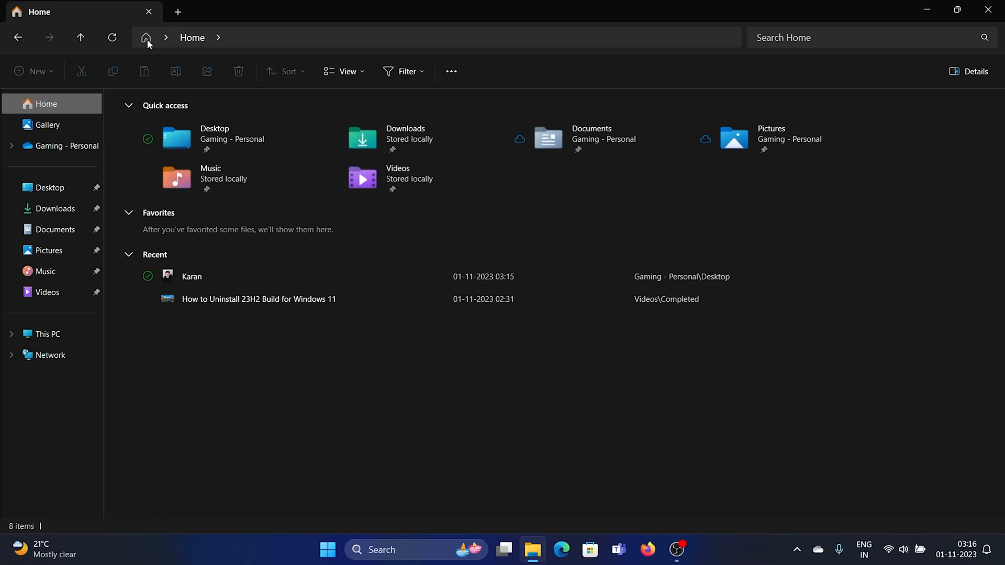
mouse_move(615, 136)
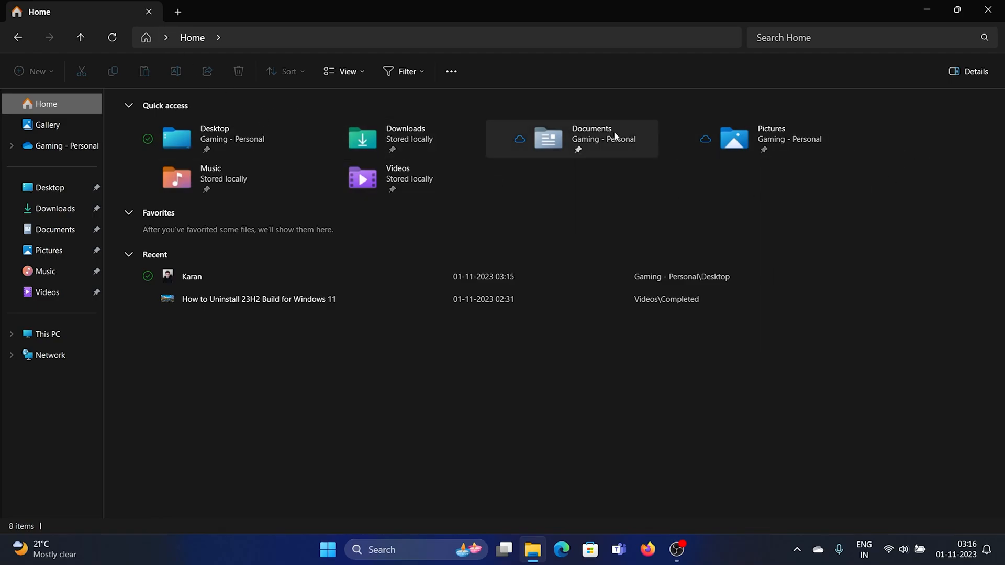
mouse_move(406, 71)
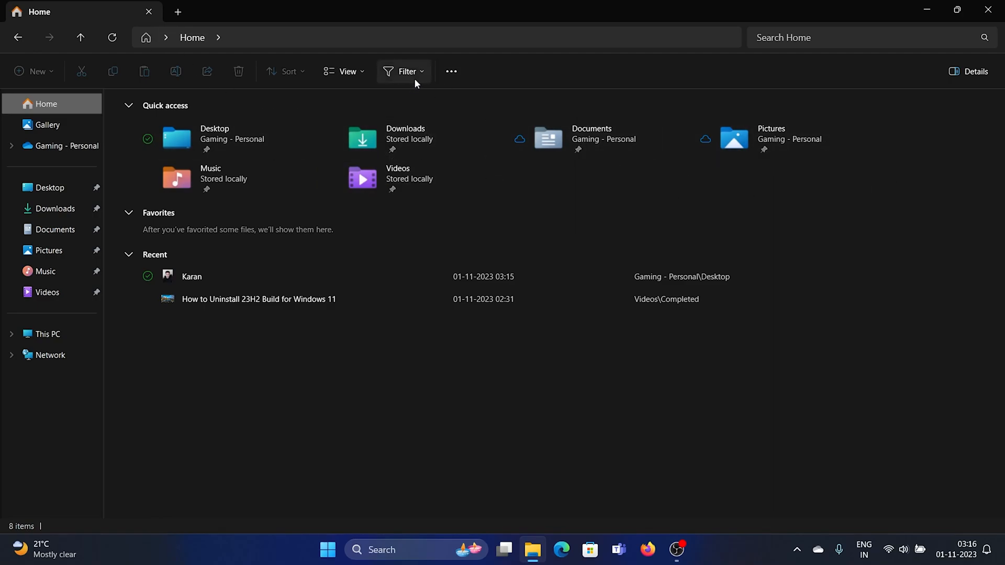
click(406, 71)
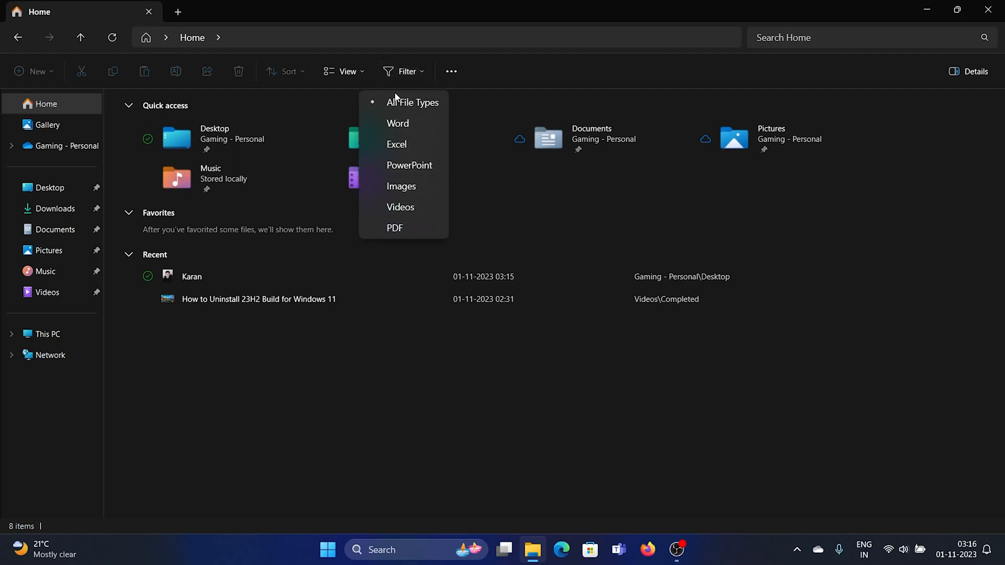
click(395, 368)
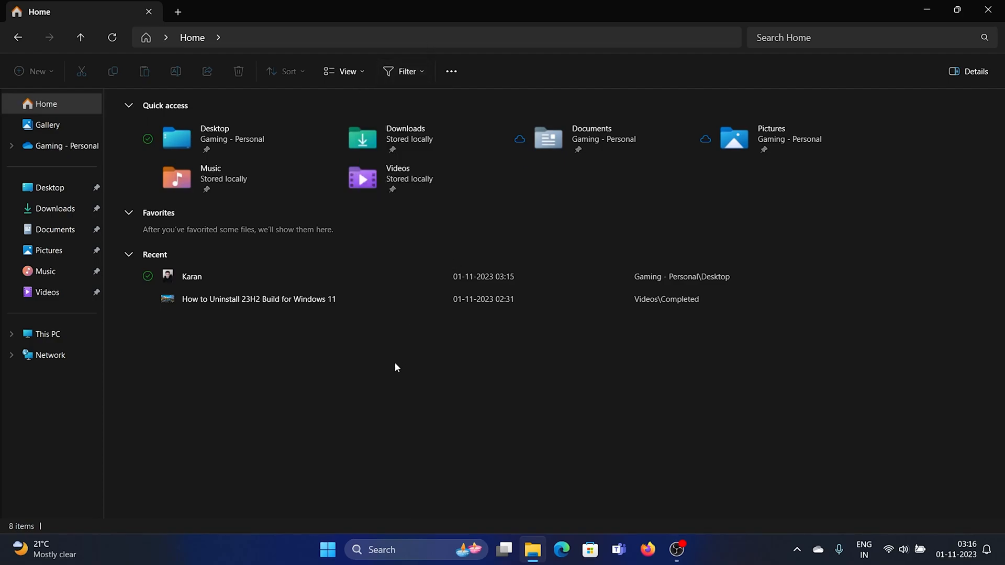
click(192, 276)
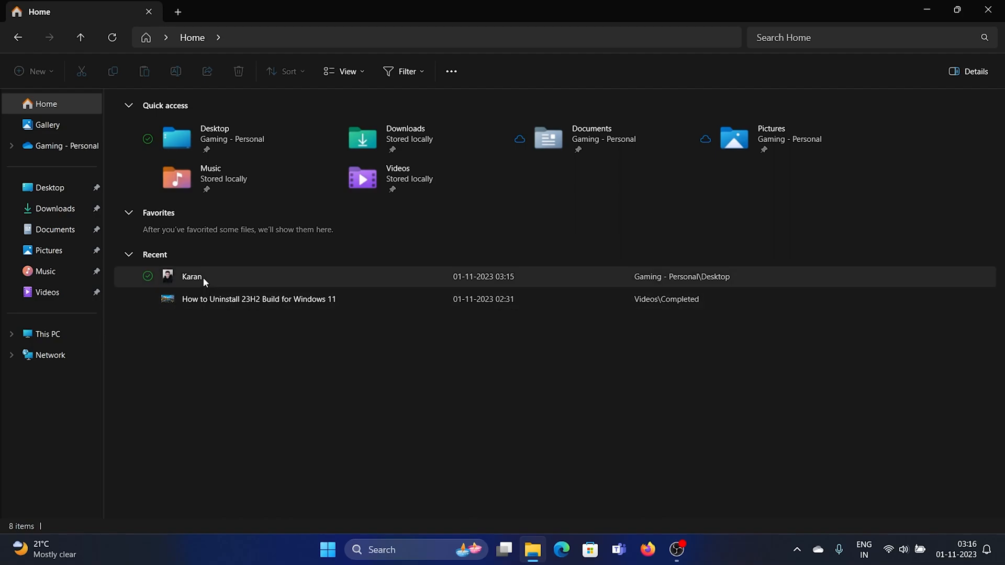
click(191, 277)
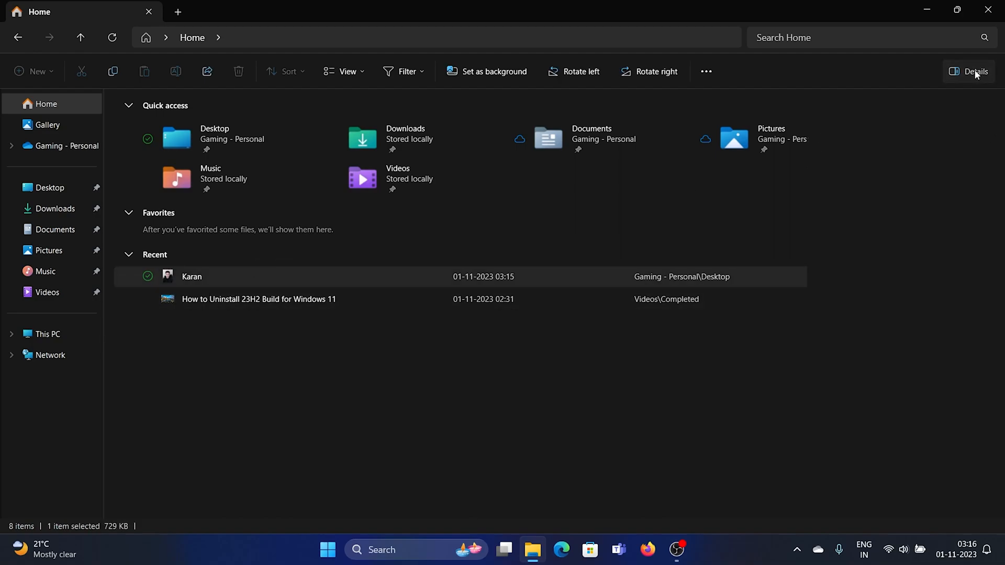
- Show the photo's details side panel and view its share dialog before dismissing it
click(973, 71)
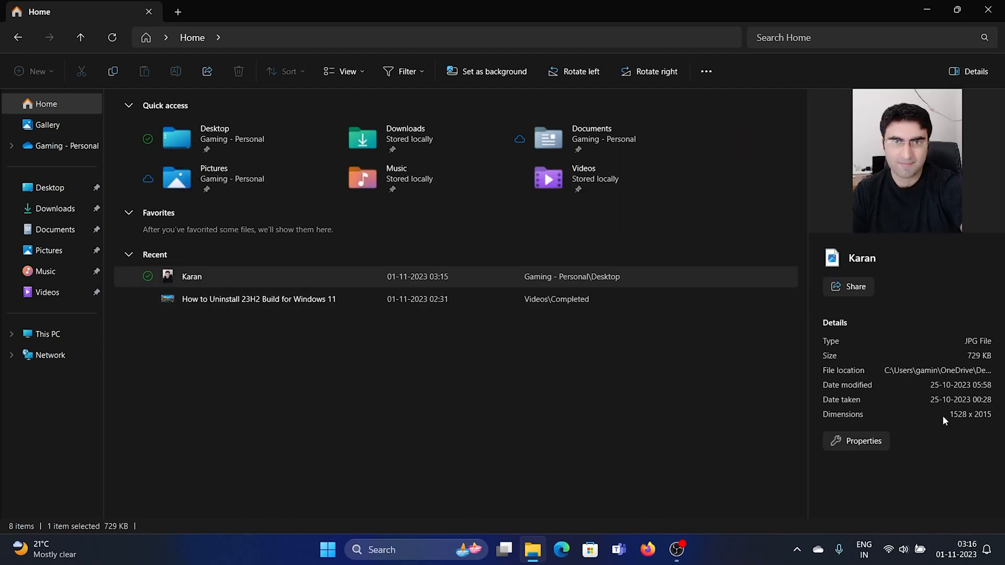
click(855, 287)
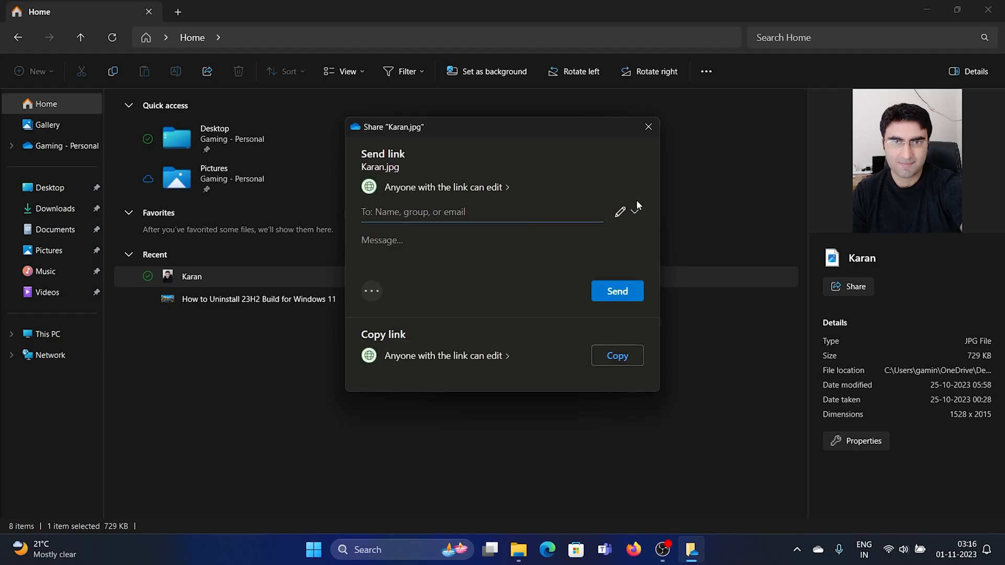
click(635, 212)
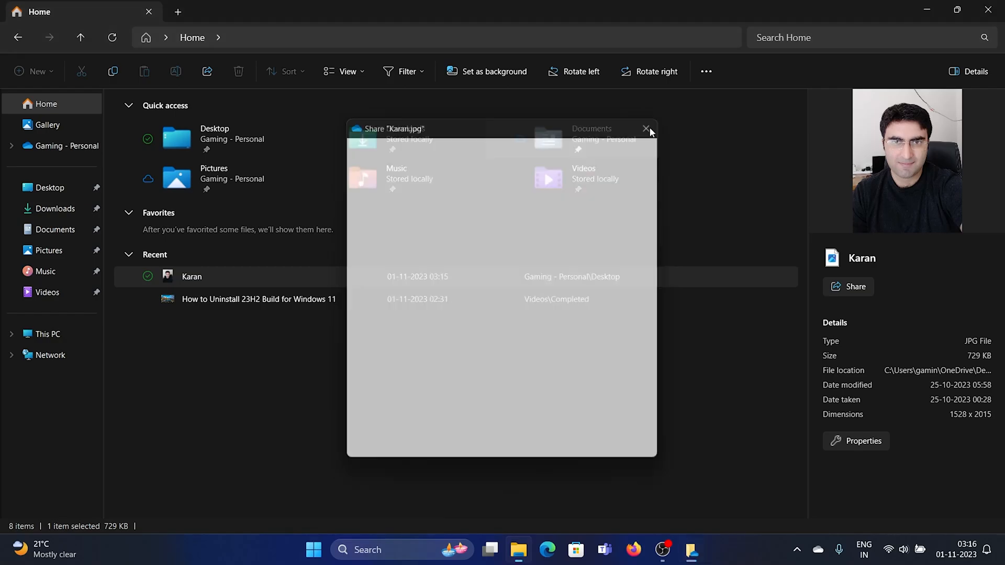
- Deselect the photo, hide the details pane and bring up Windows search
click(647, 129)
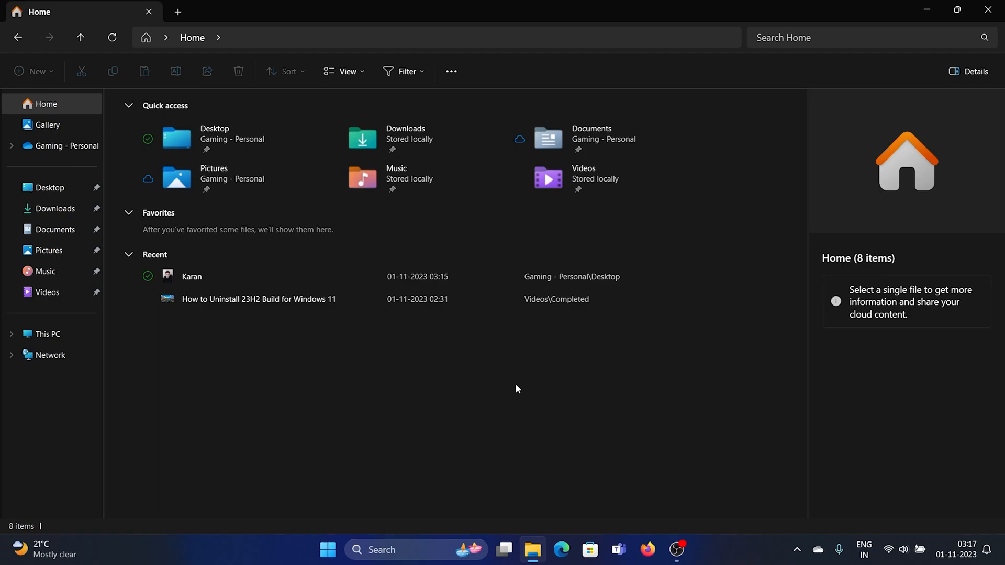
mouse_move(206, 559)
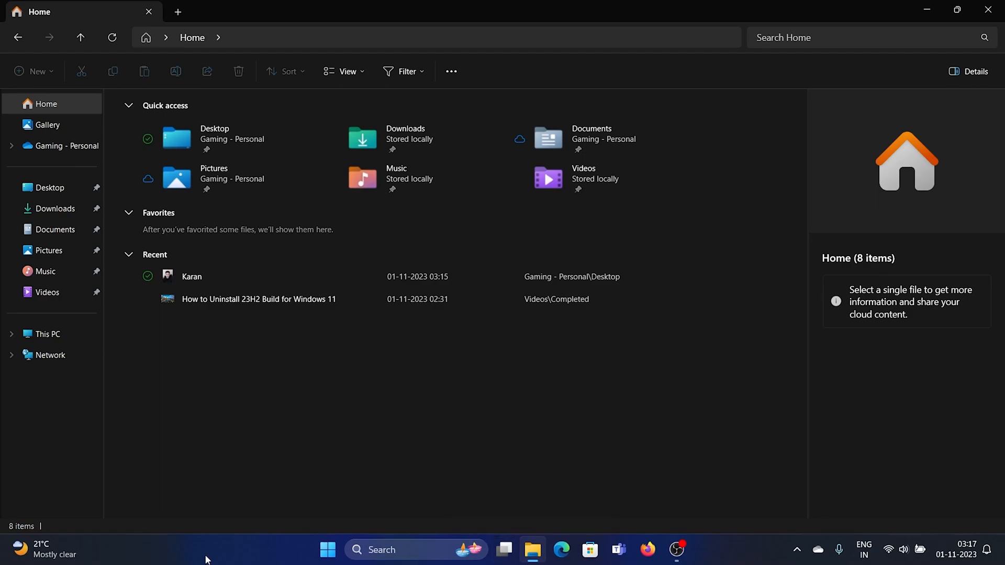
click(970, 71)
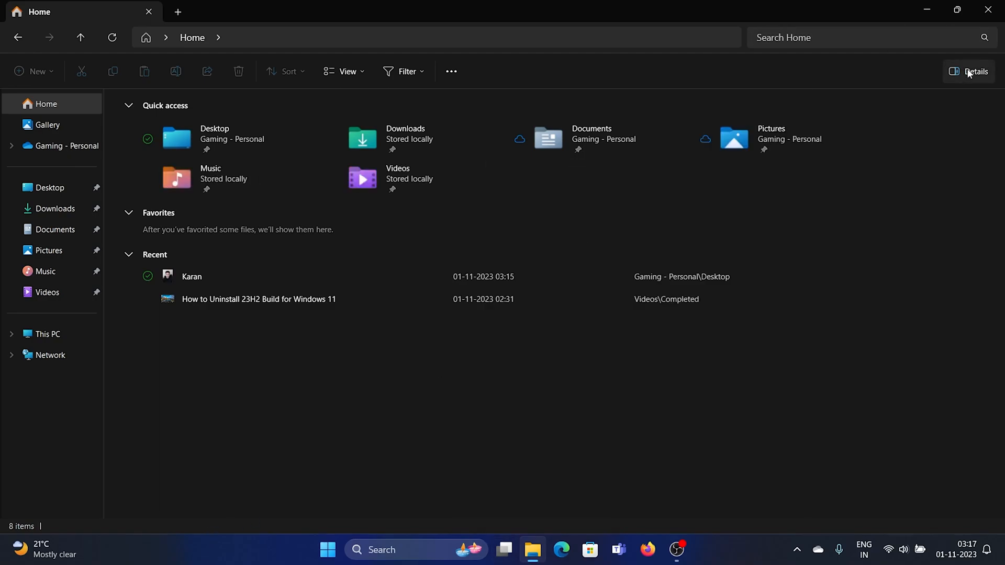
mouse_move(890, 267)
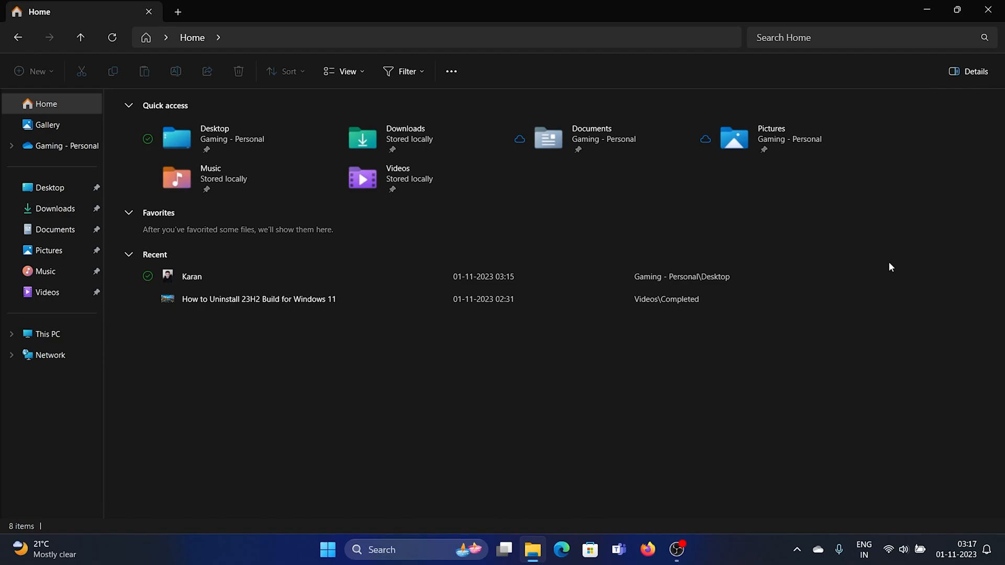
click(258, 299)
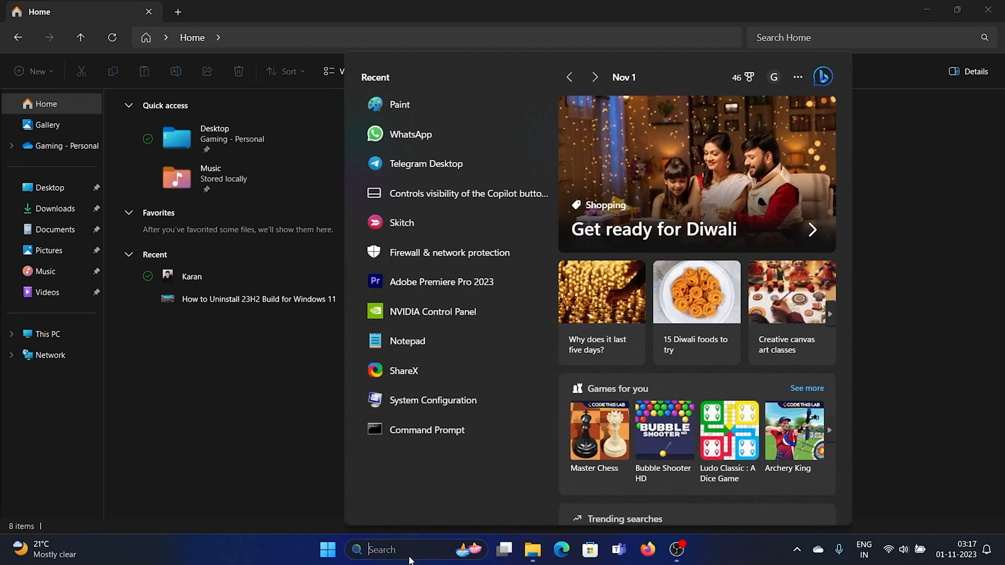
- Launch Windows Backup from a 'windows Backup' search
text(windows Backup)
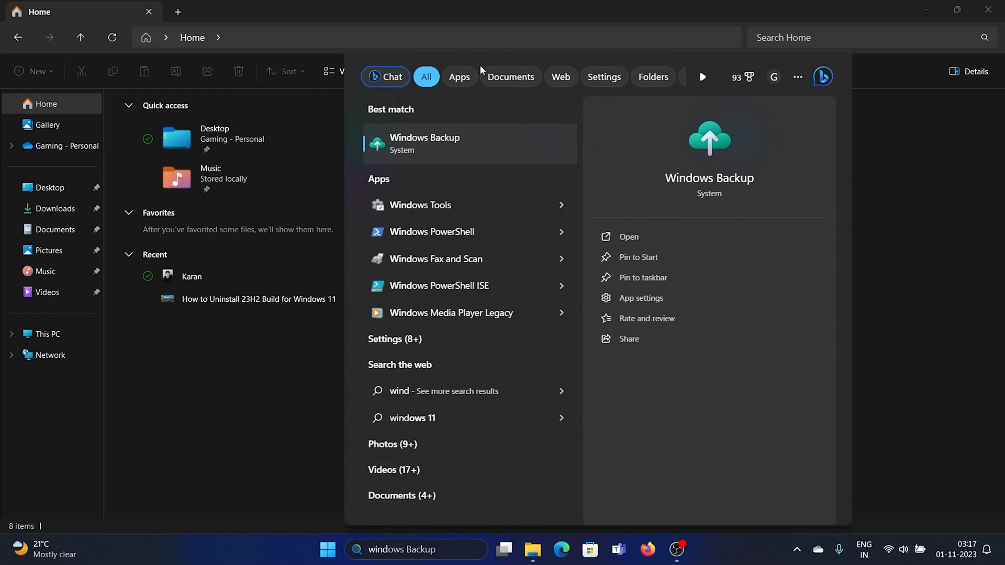
click(628, 237)
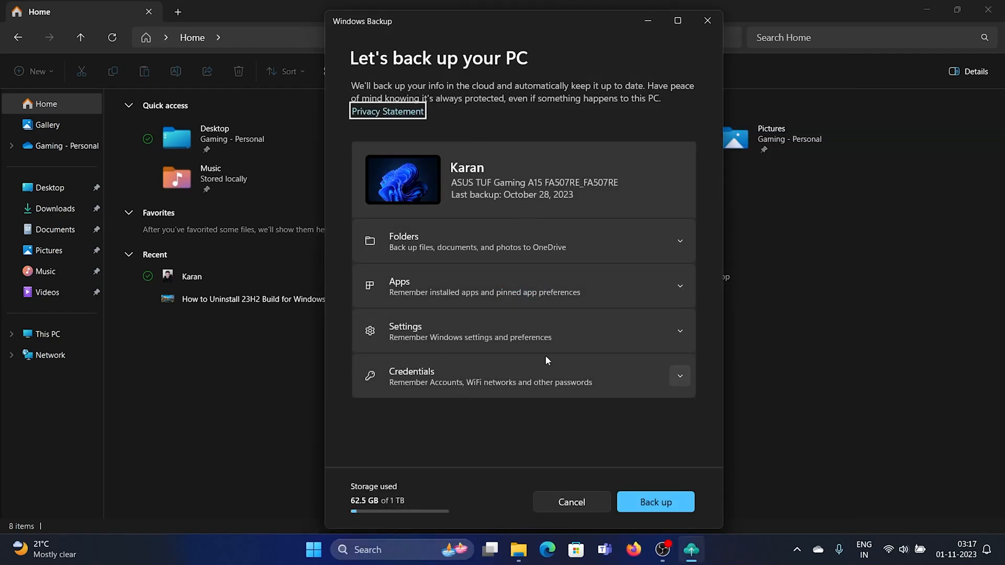
mouse_move(555, 178)
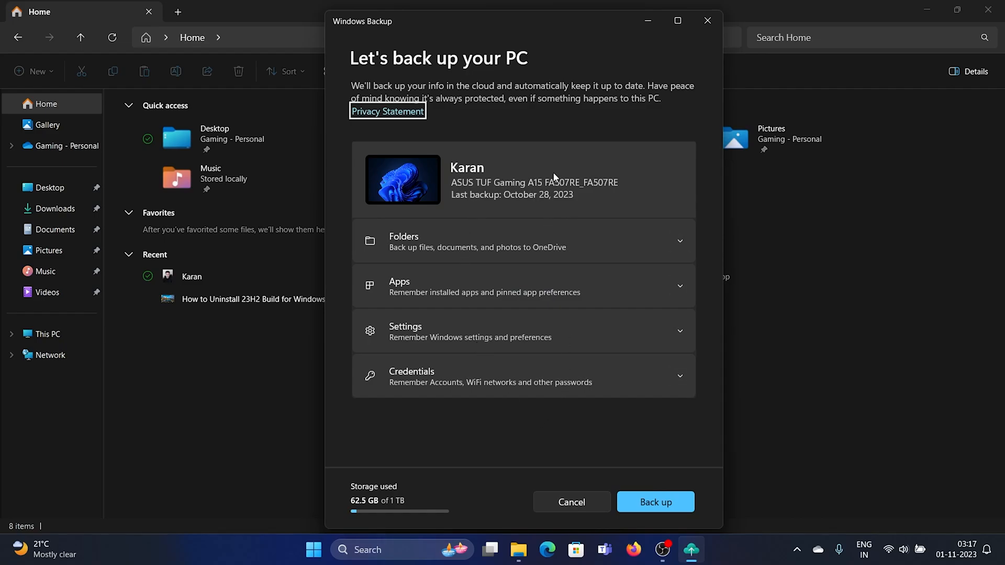
mouse_move(522, 160)
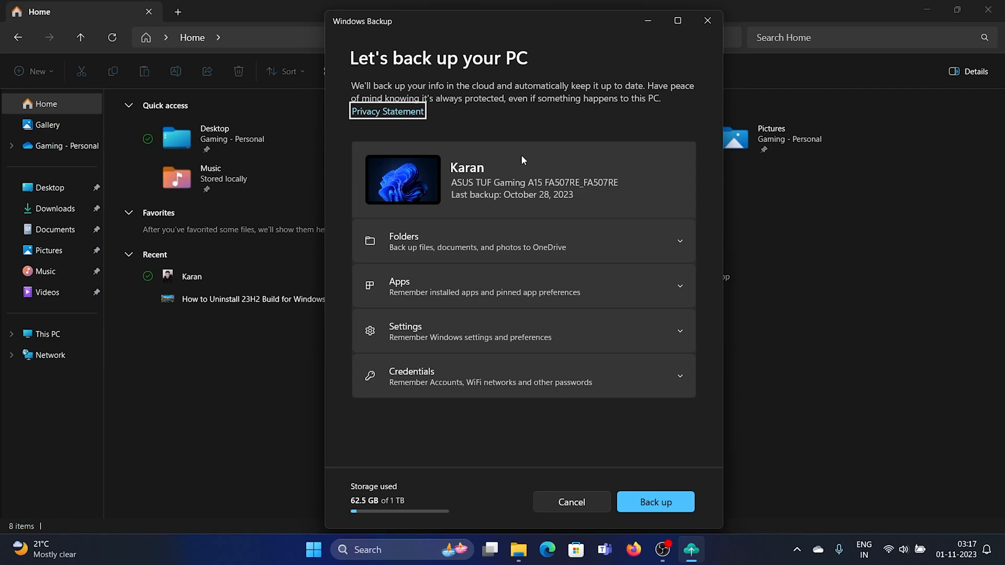
mouse_move(521, 159)
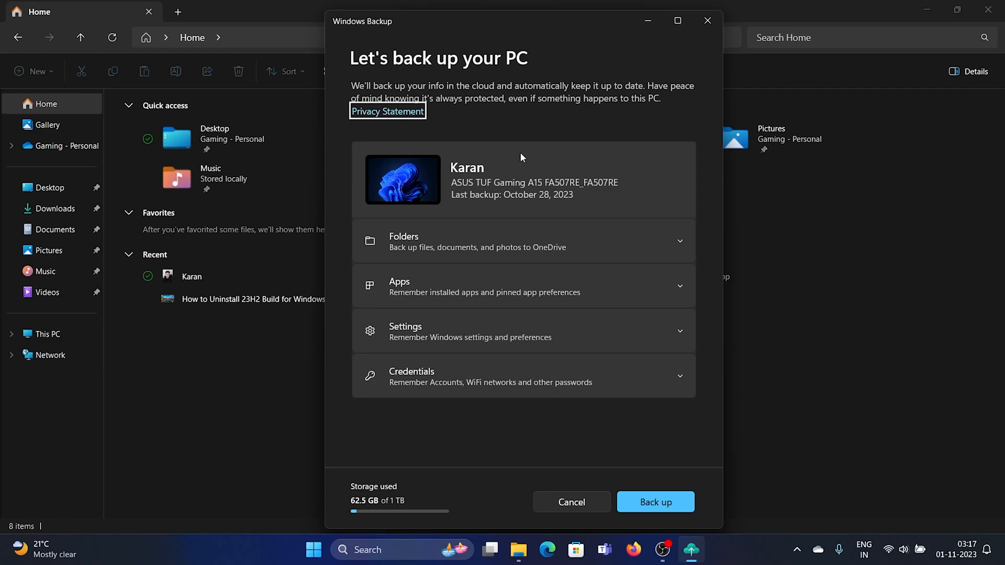
mouse_move(518, 209)
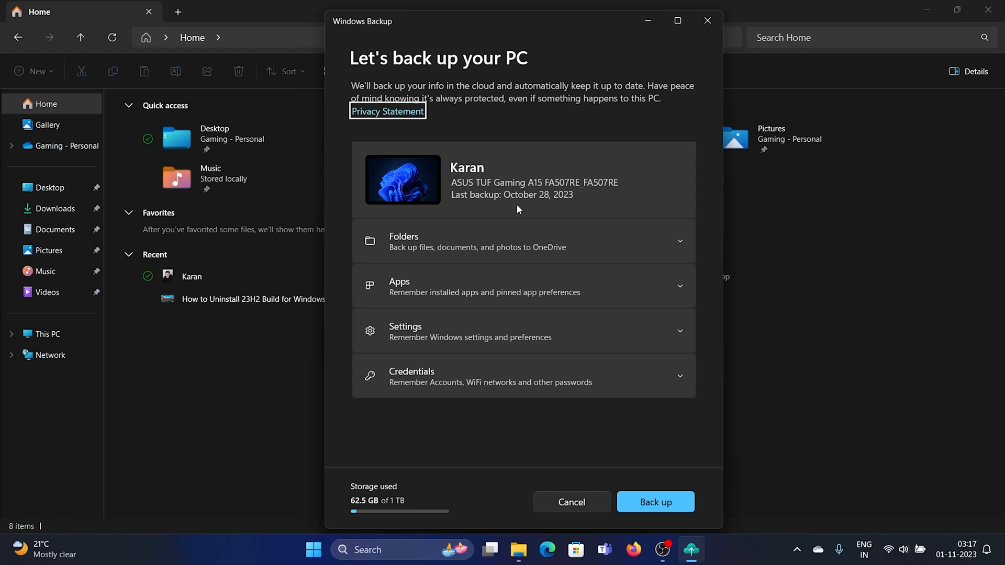
mouse_move(536, 246)
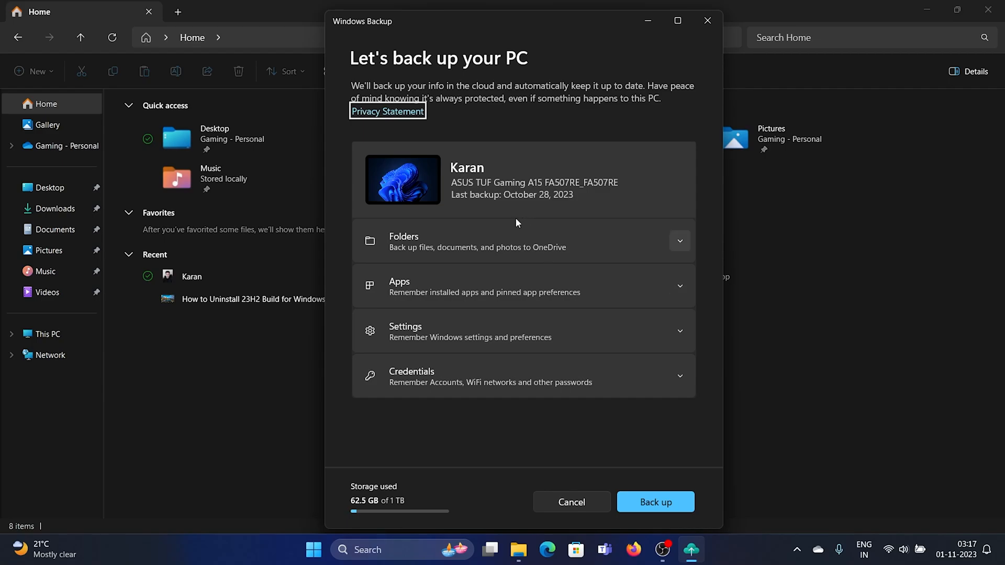
- Review the Folders, Apps and Settings backup categories, then cancel without backing up
click(678, 240)
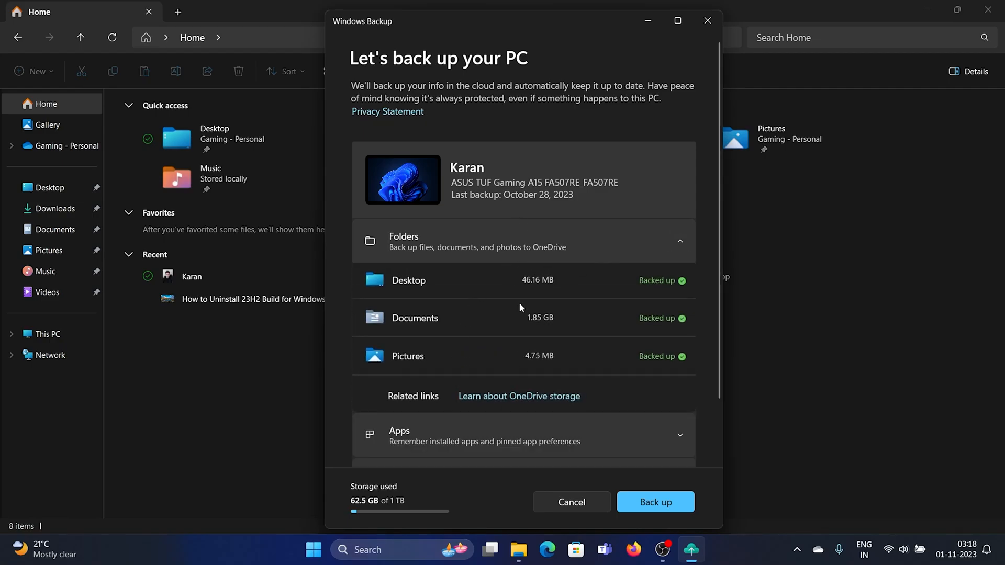
click(678, 241)
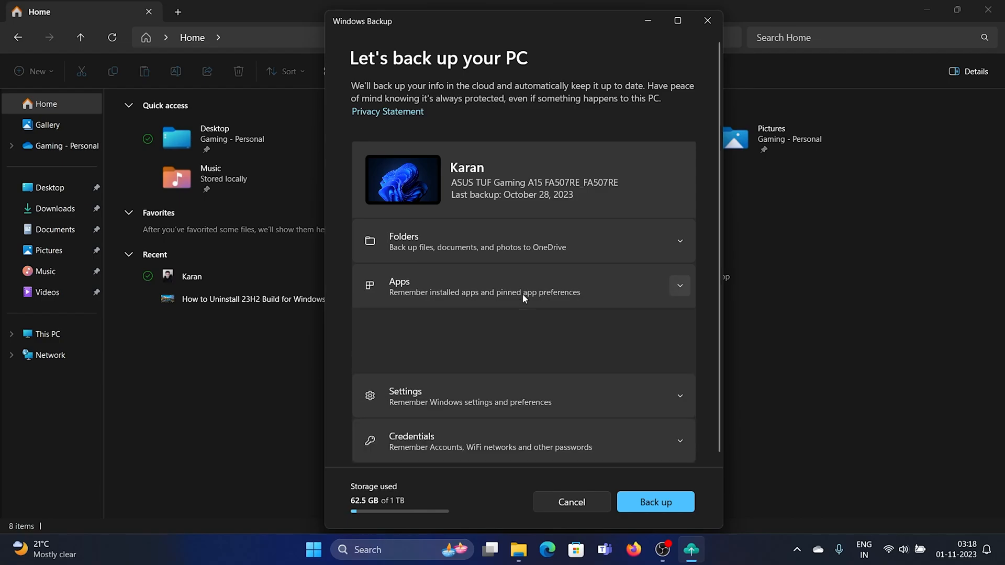
click(679, 285)
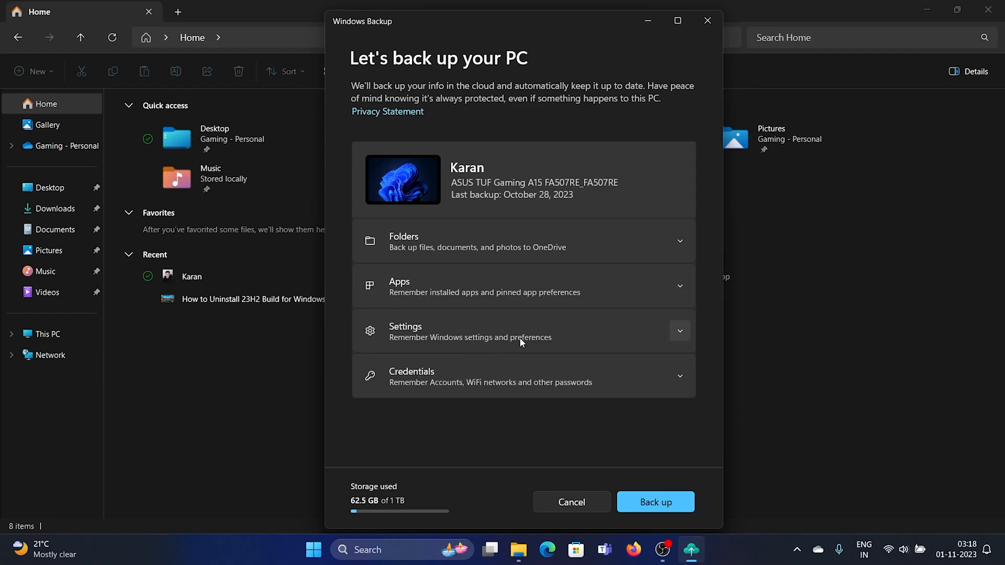
mouse_move(507, 383)
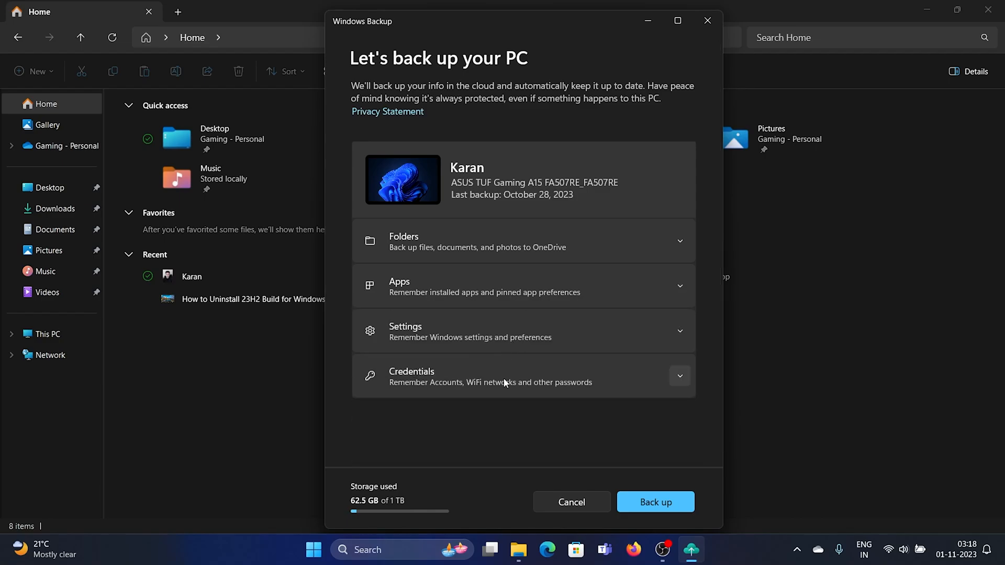
click(571, 501)
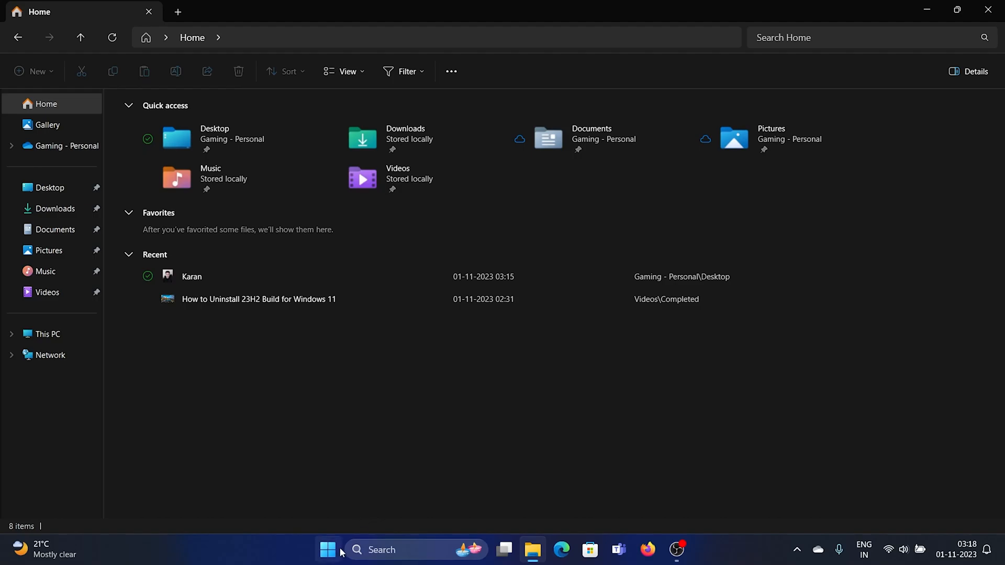
- Reach the 806-5g Wi-Fi network's properties page and scroll to its security key option
click(691, 550)
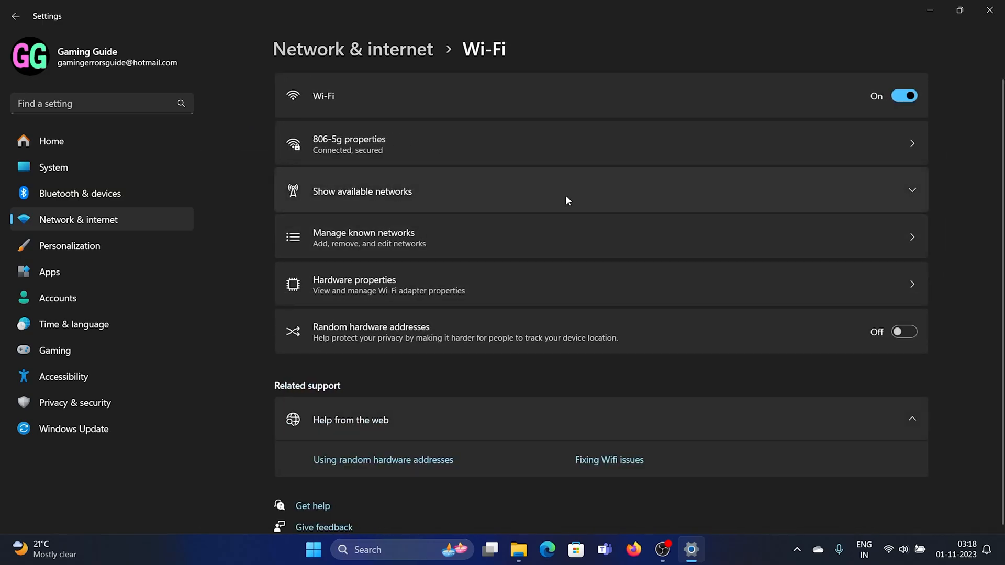
click(363, 191)
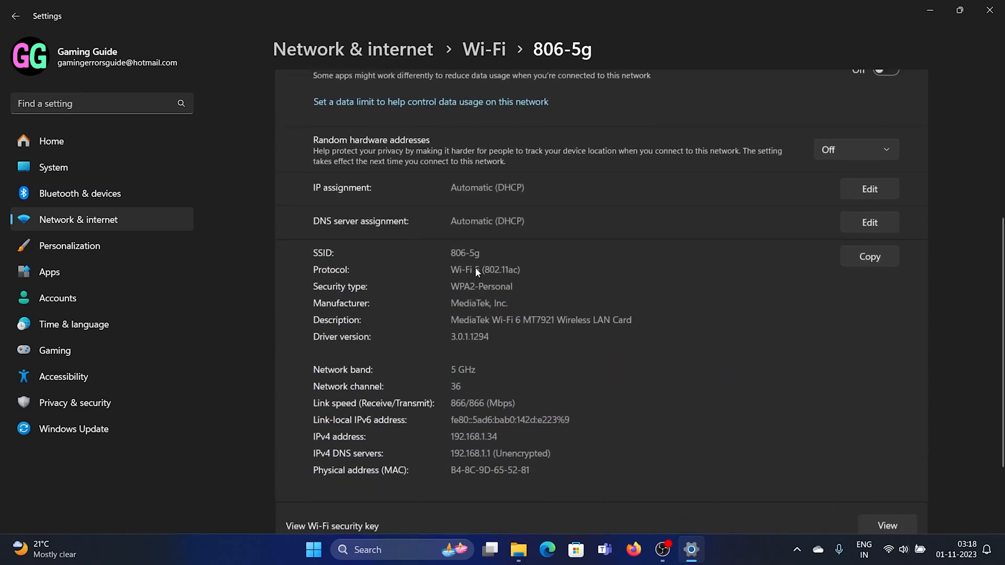
scroll(down, 3)
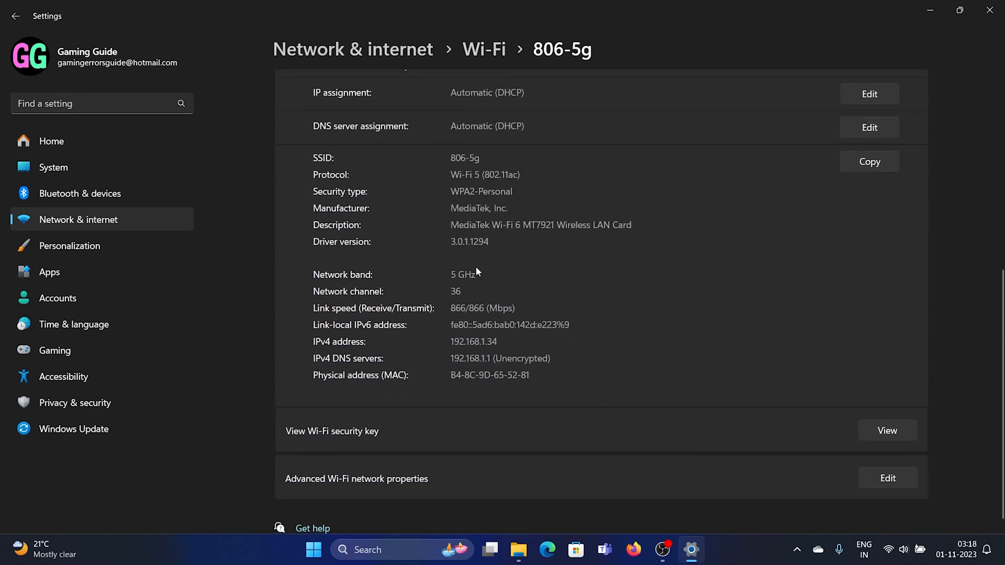
scroll(down, 3)
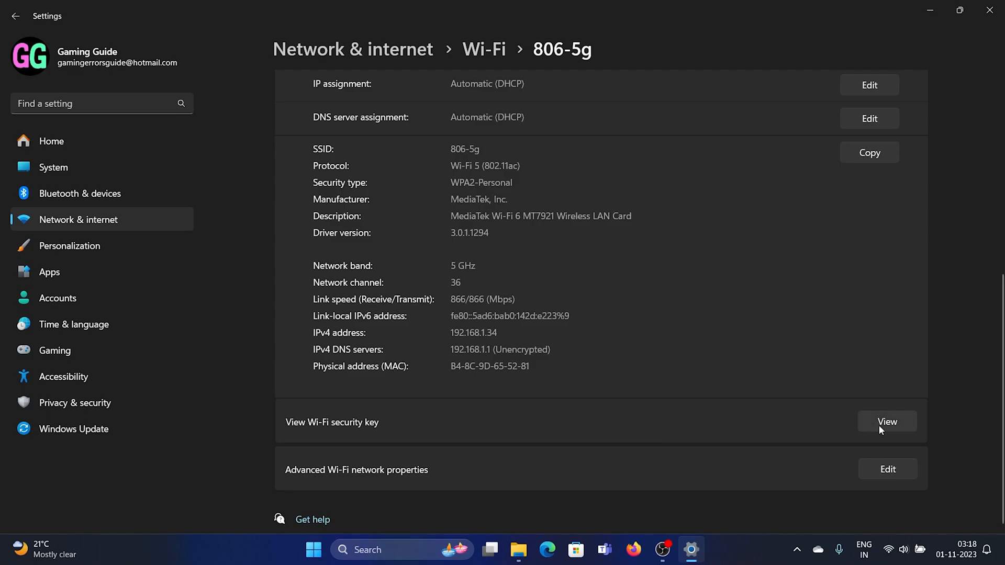
- Reveal the 806-5g network's saved security key and dismiss the popup
click(887, 422)
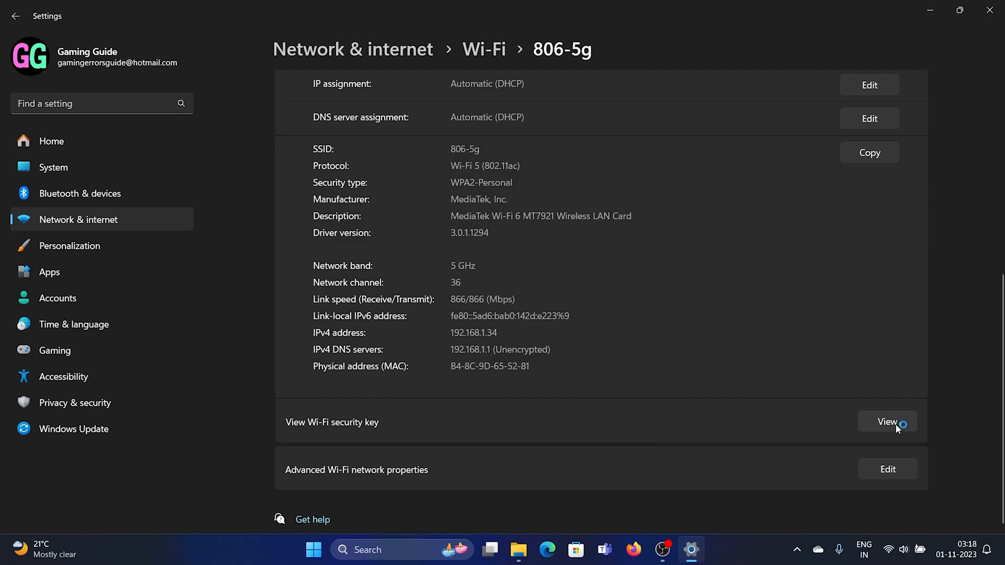
click(887, 422)
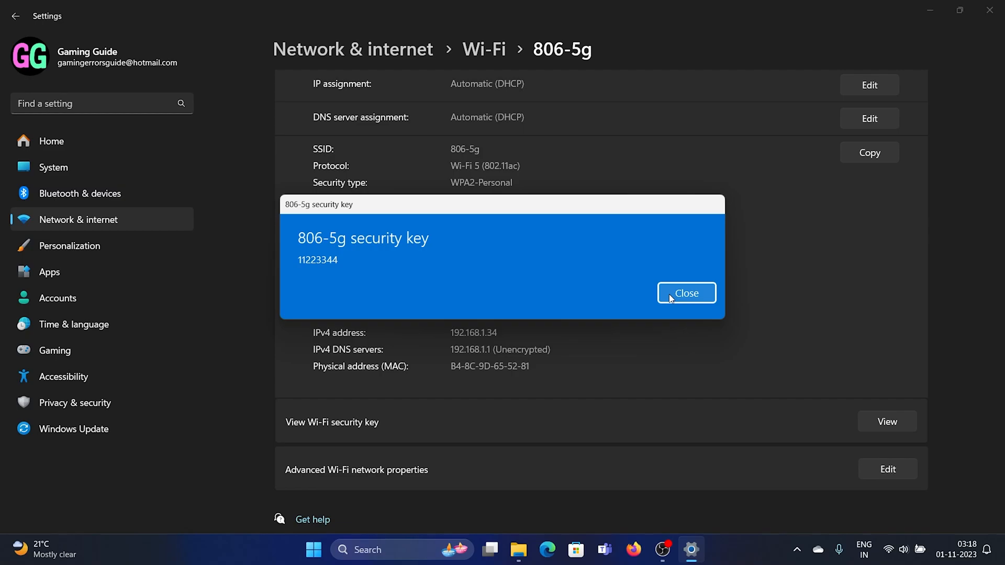
click(686, 293)
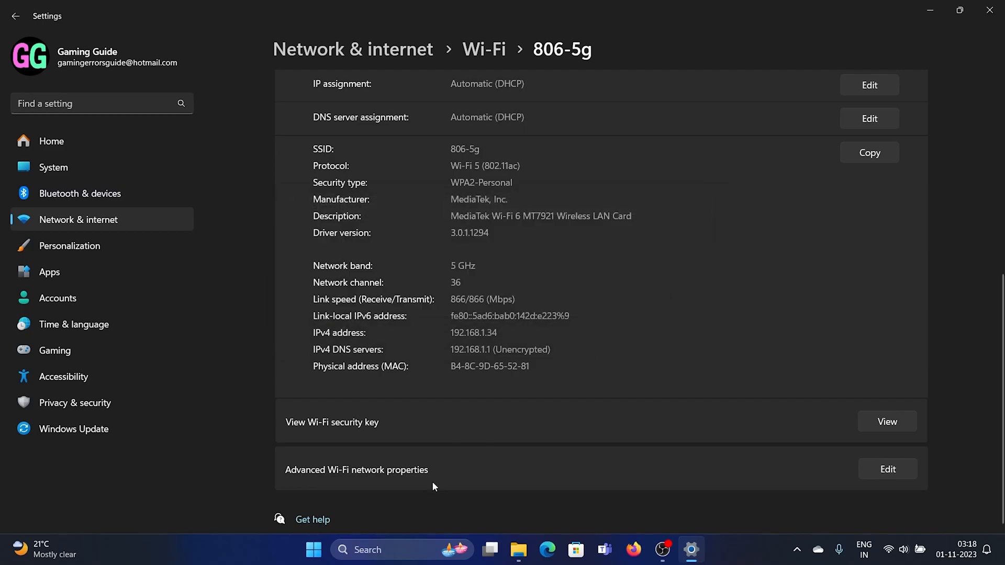
- Search for dynamic lighting and reach the lighting colors, brightness and effects settings
click(368, 549)
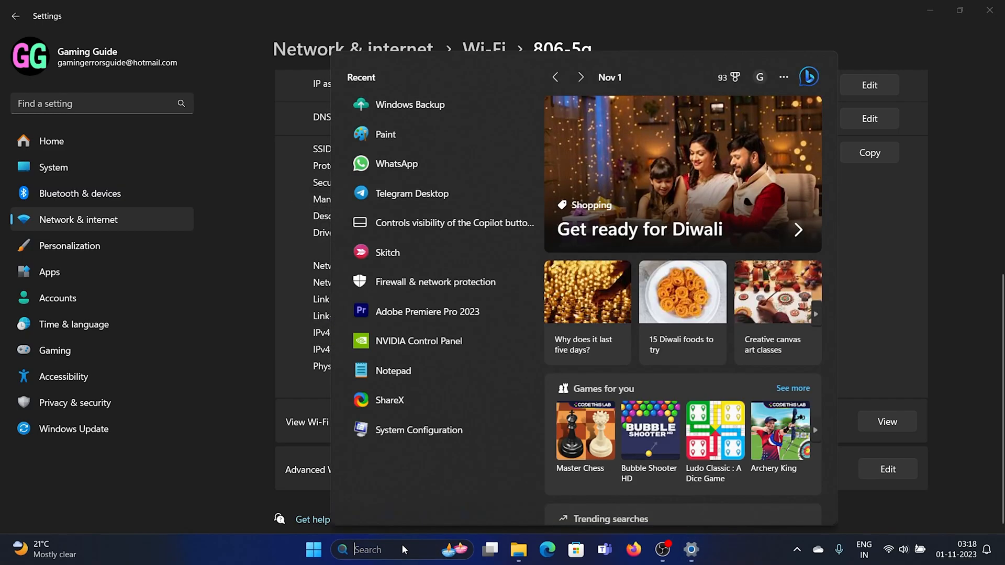
text(dynamic lock)
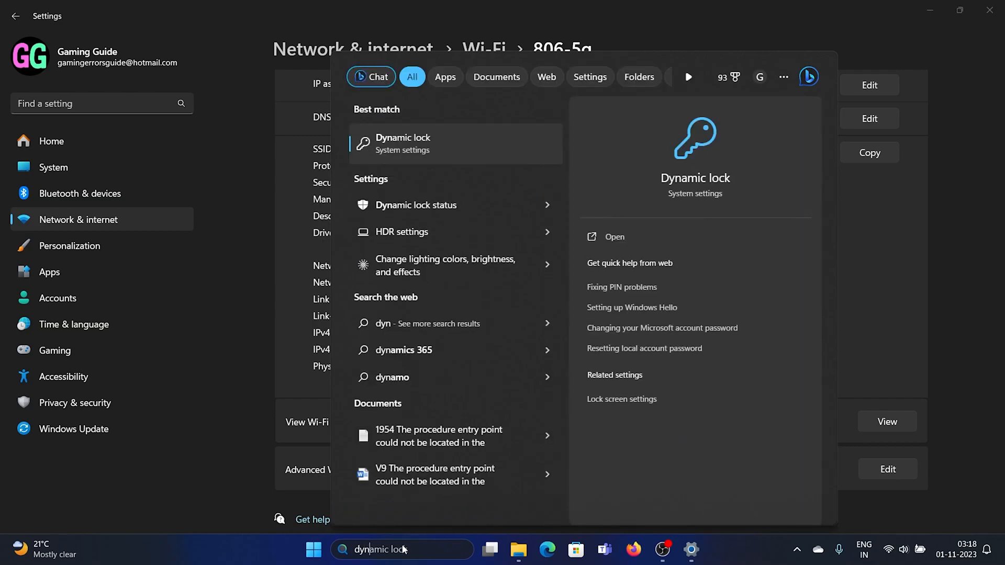
key(Backspace)
text(ight)
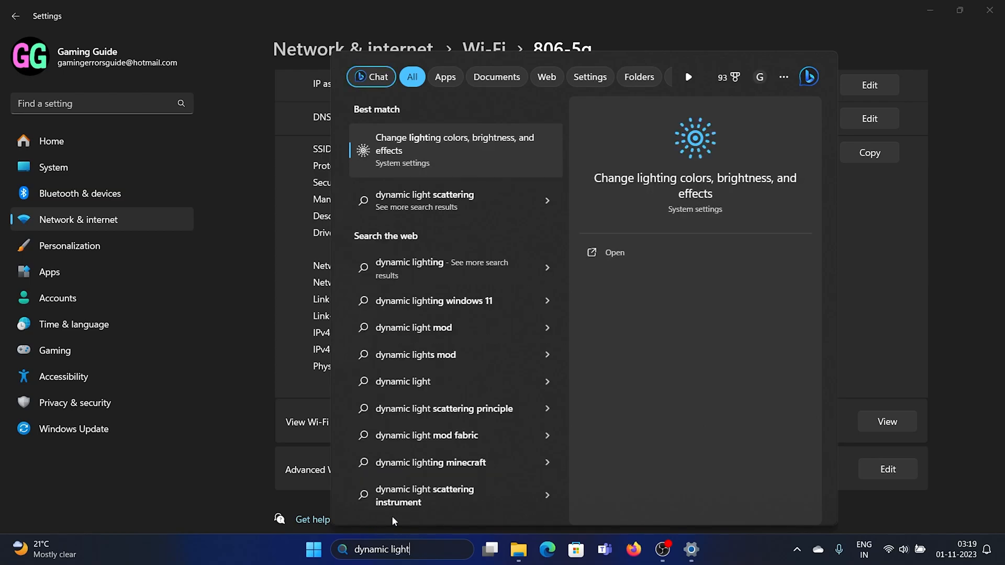
click(456, 150)
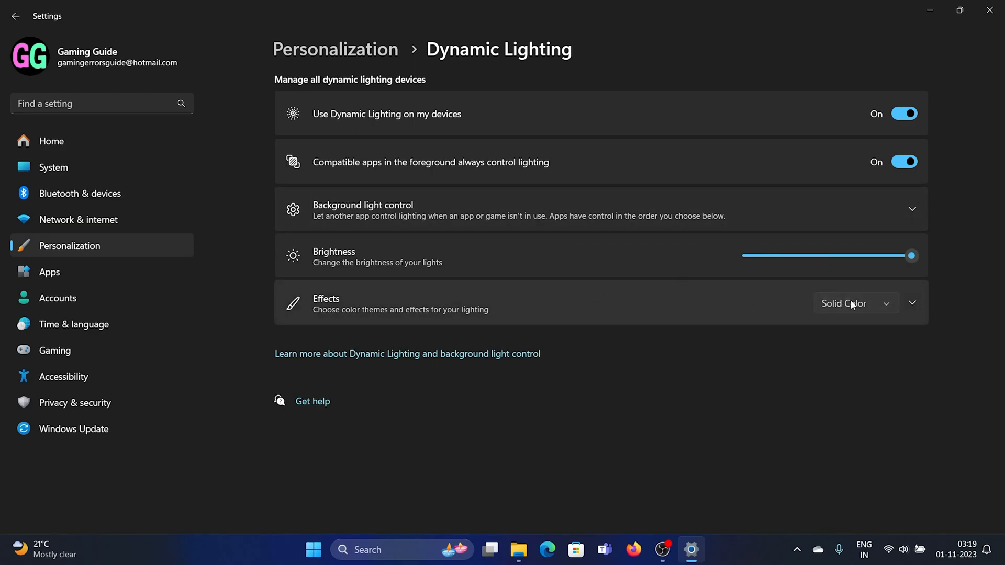
- Change the Dynamic Lighting effect from Solid Color to Gradient
click(855, 304)
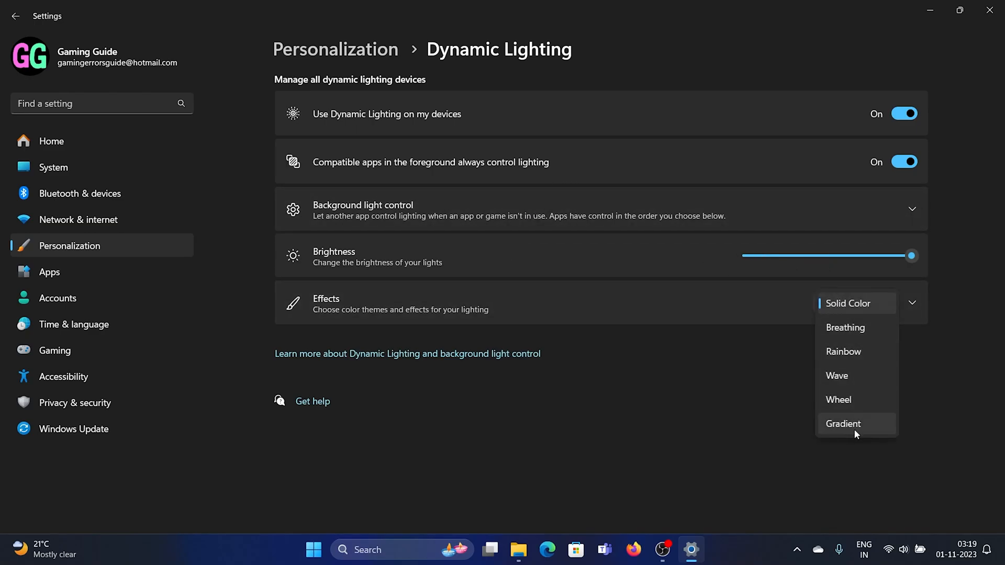
click(843, 424)
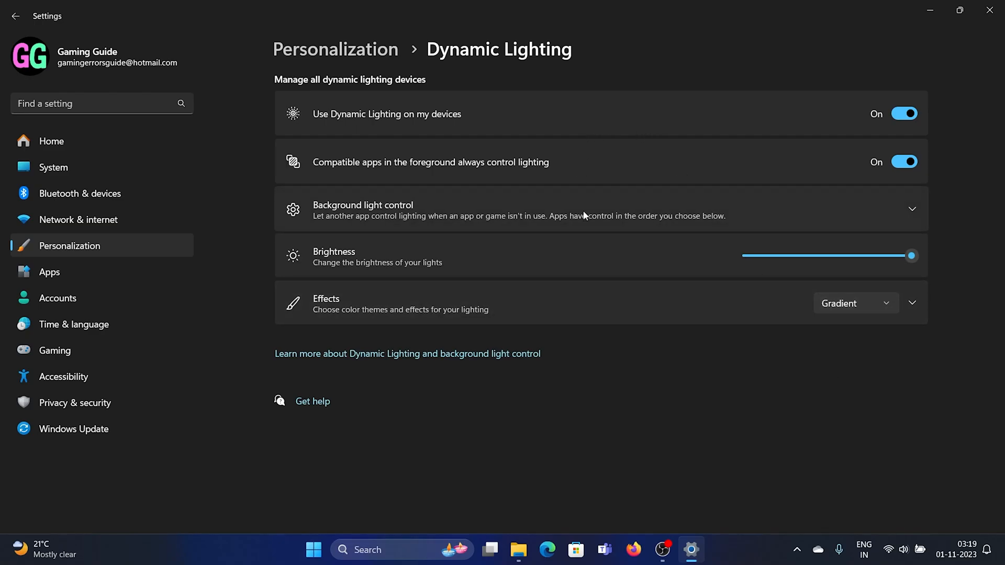
mouse_move(566, 176)
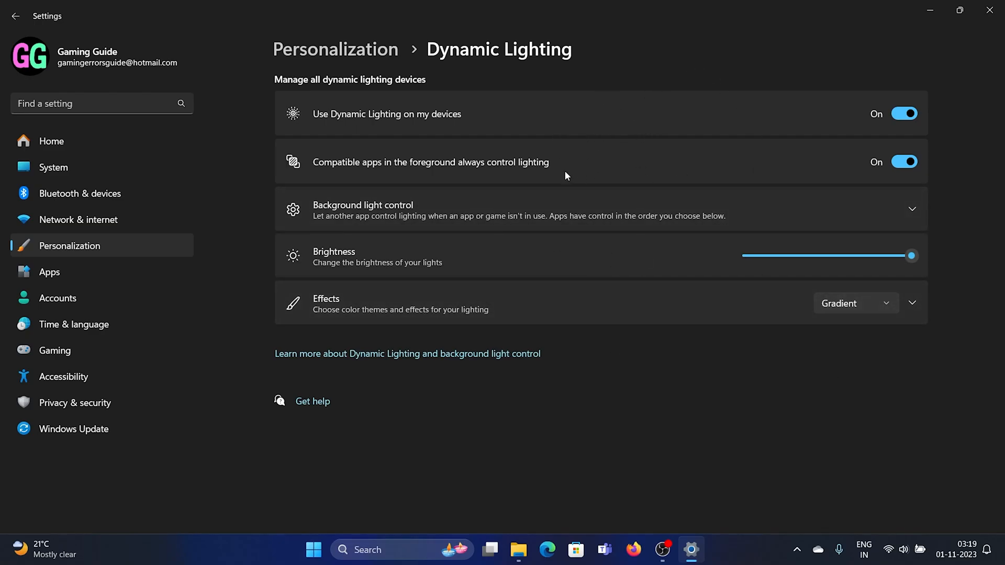
mouse_move(639, 34)
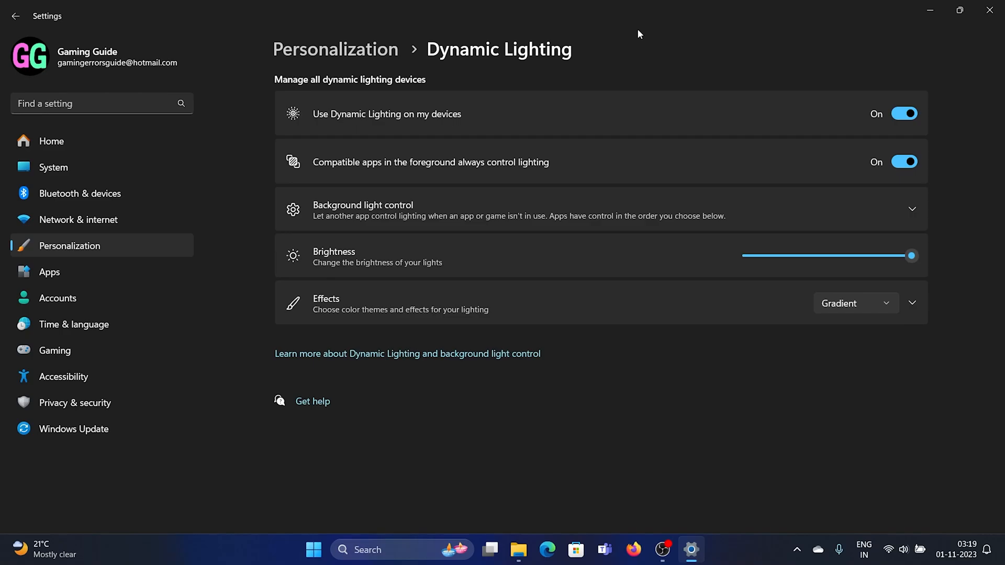